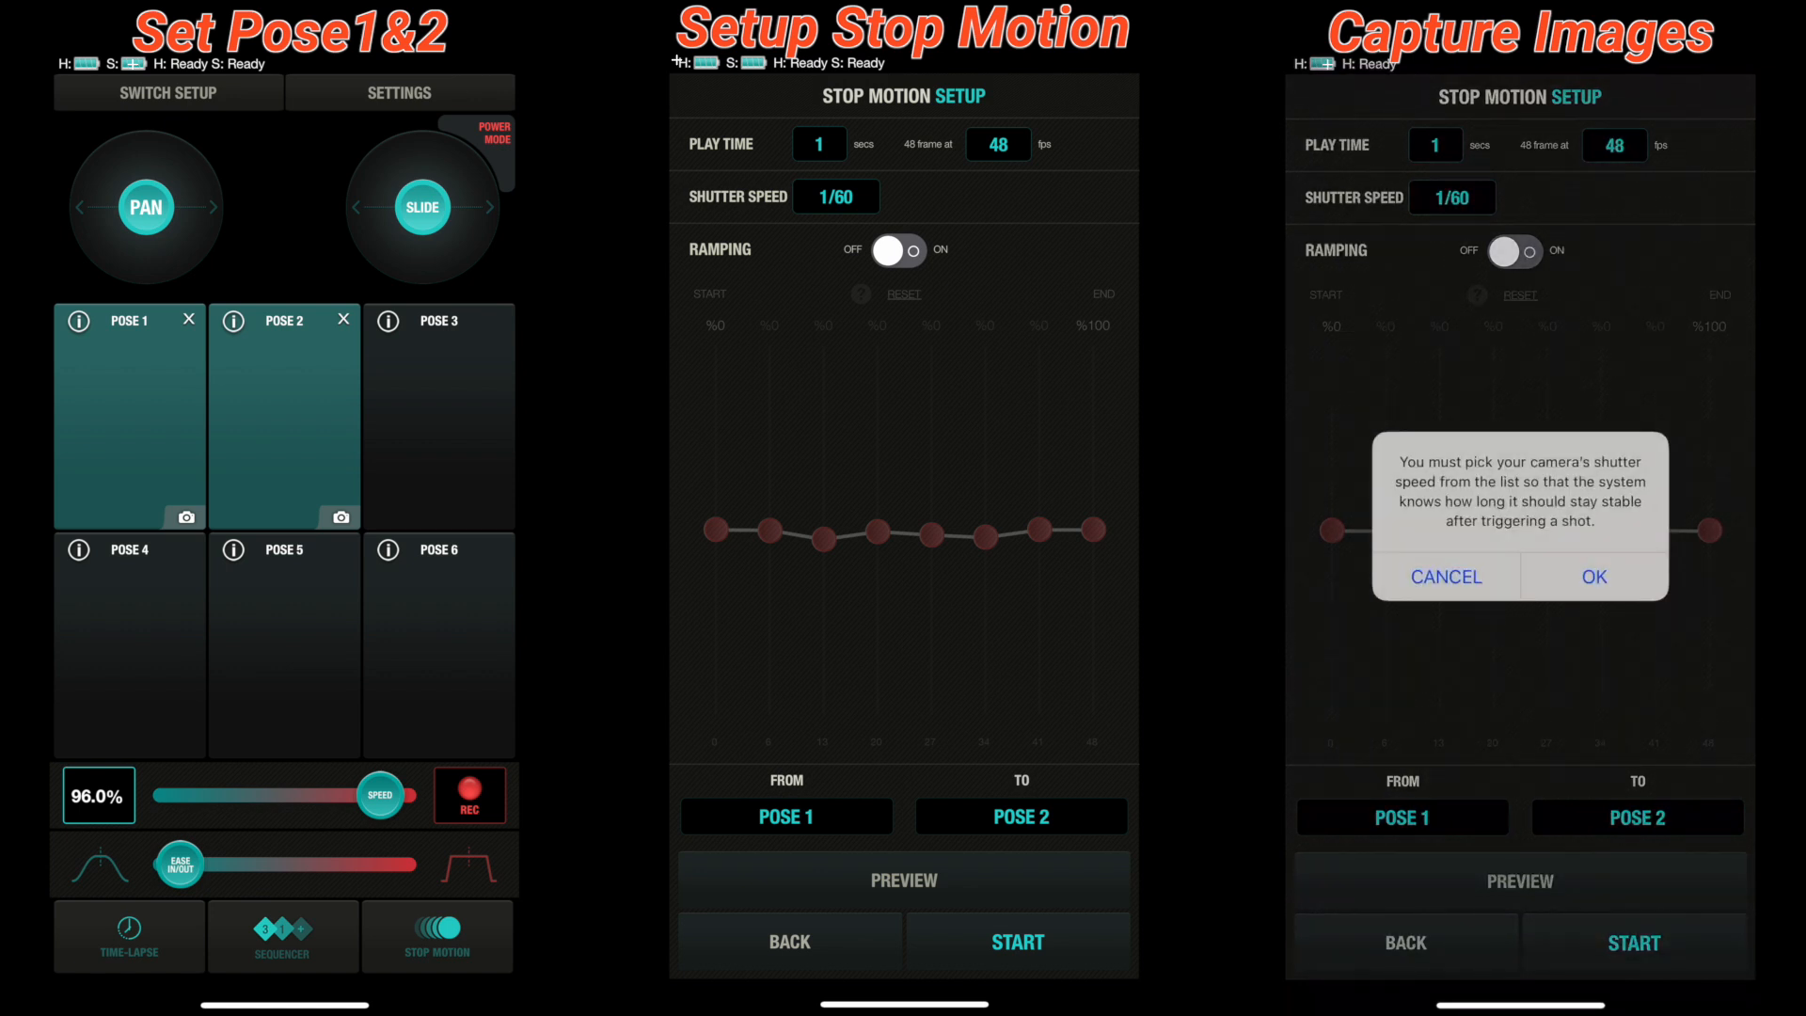
- Accept the shutter speed notice and capture the first stop-motion frame
{"action": "left_click", "coordinate": [1595, 576]}
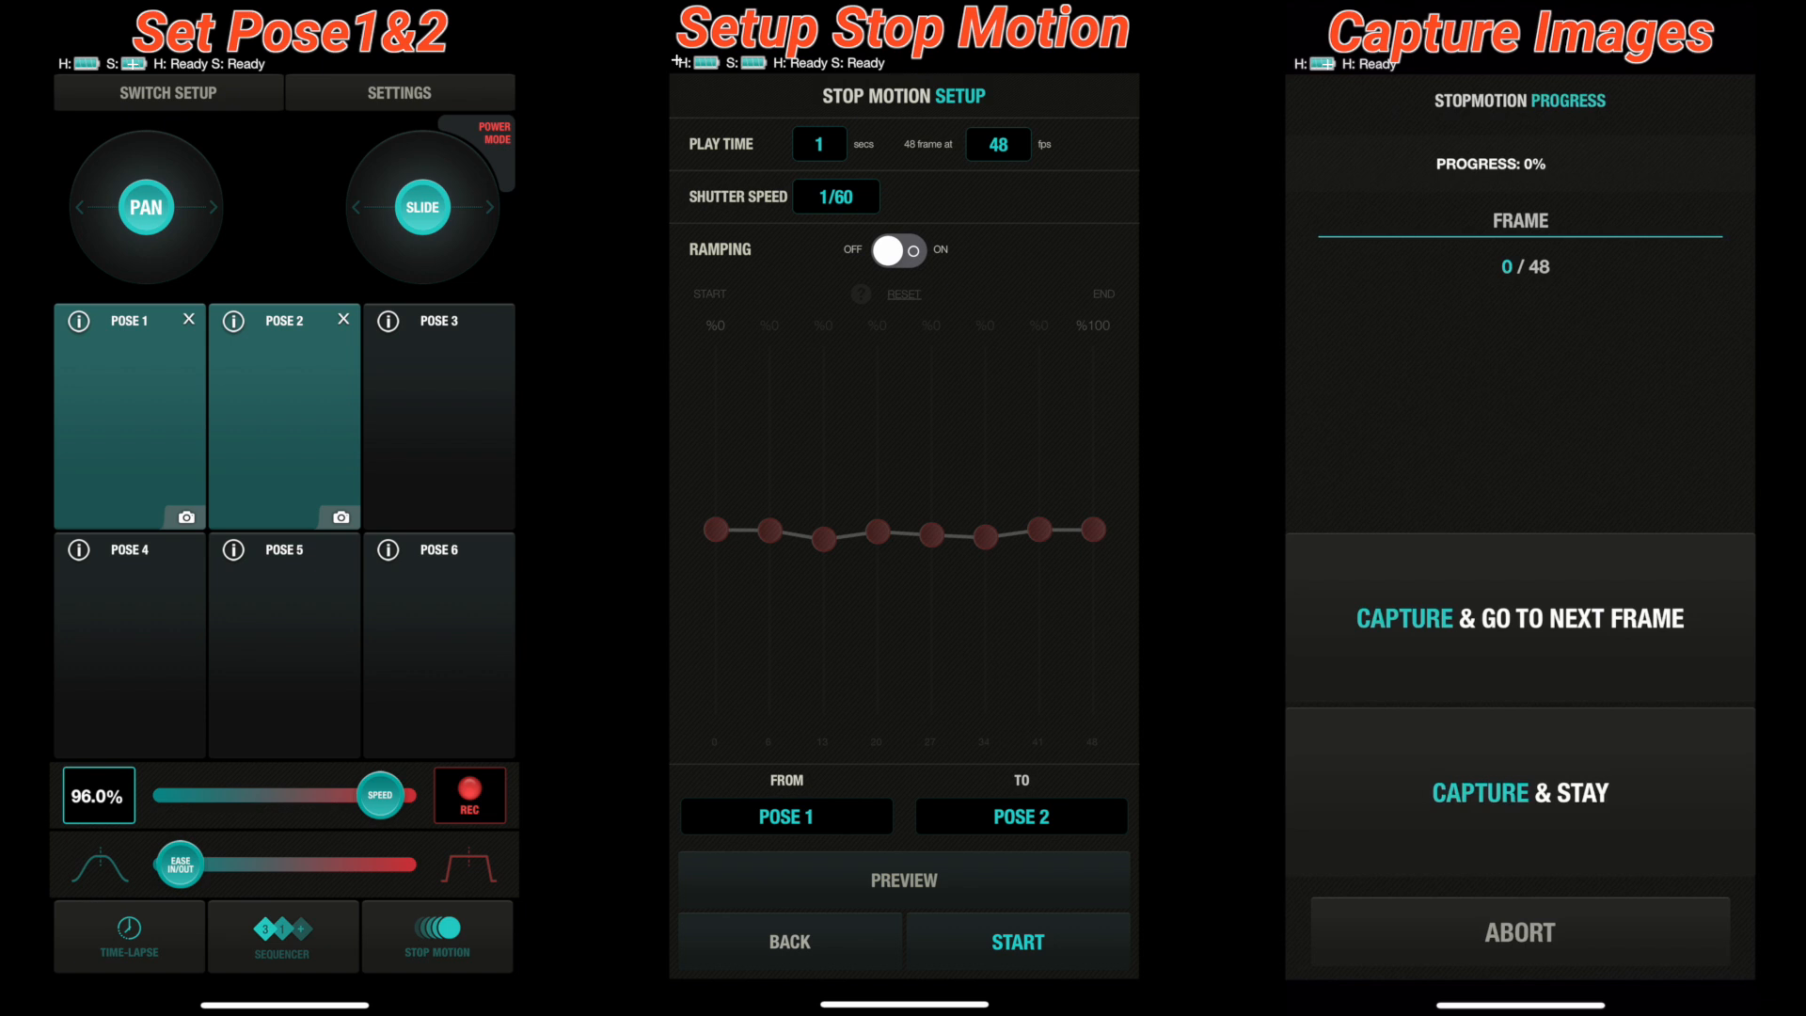
{"action": "left_click", "coordinate": [1518, 617]}
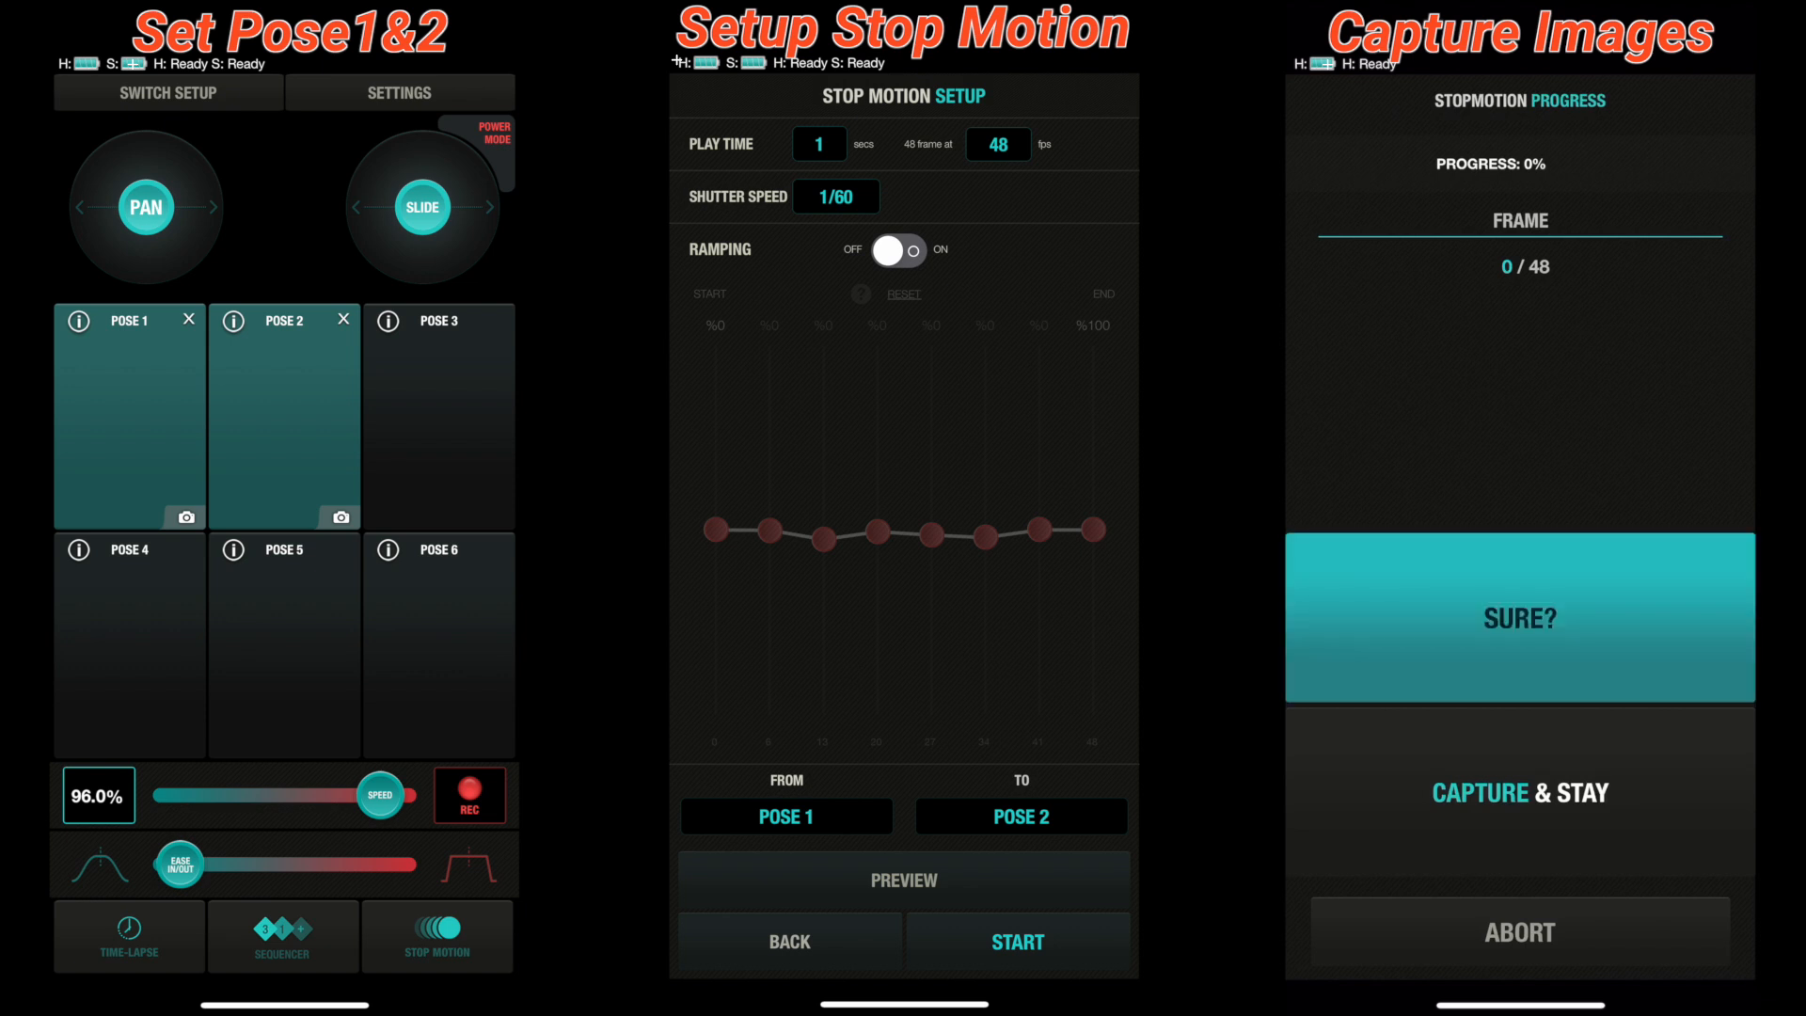
{"action": "left_click", "coordinate": [1518, 617]}
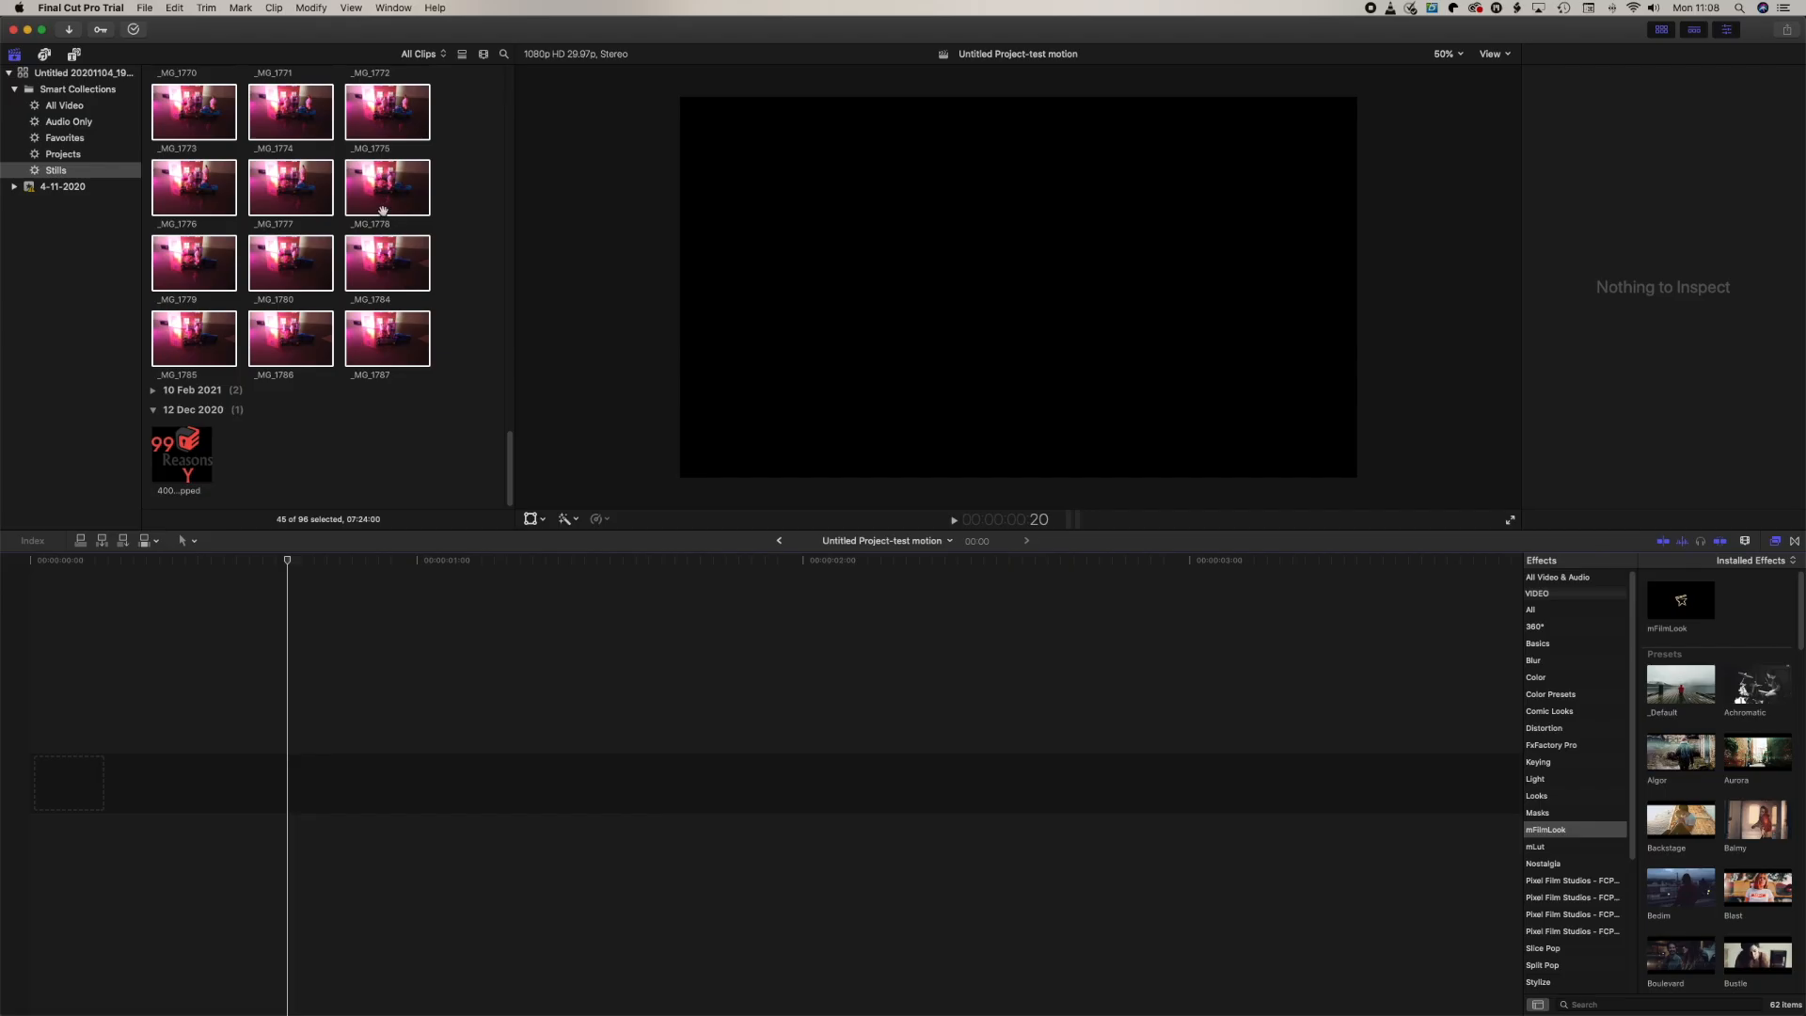
- Scroll through the Stills collection to append the captured photos to the timeline
{"action": "scroll", "scroll_direction": "down", "scroll_amount": 3}
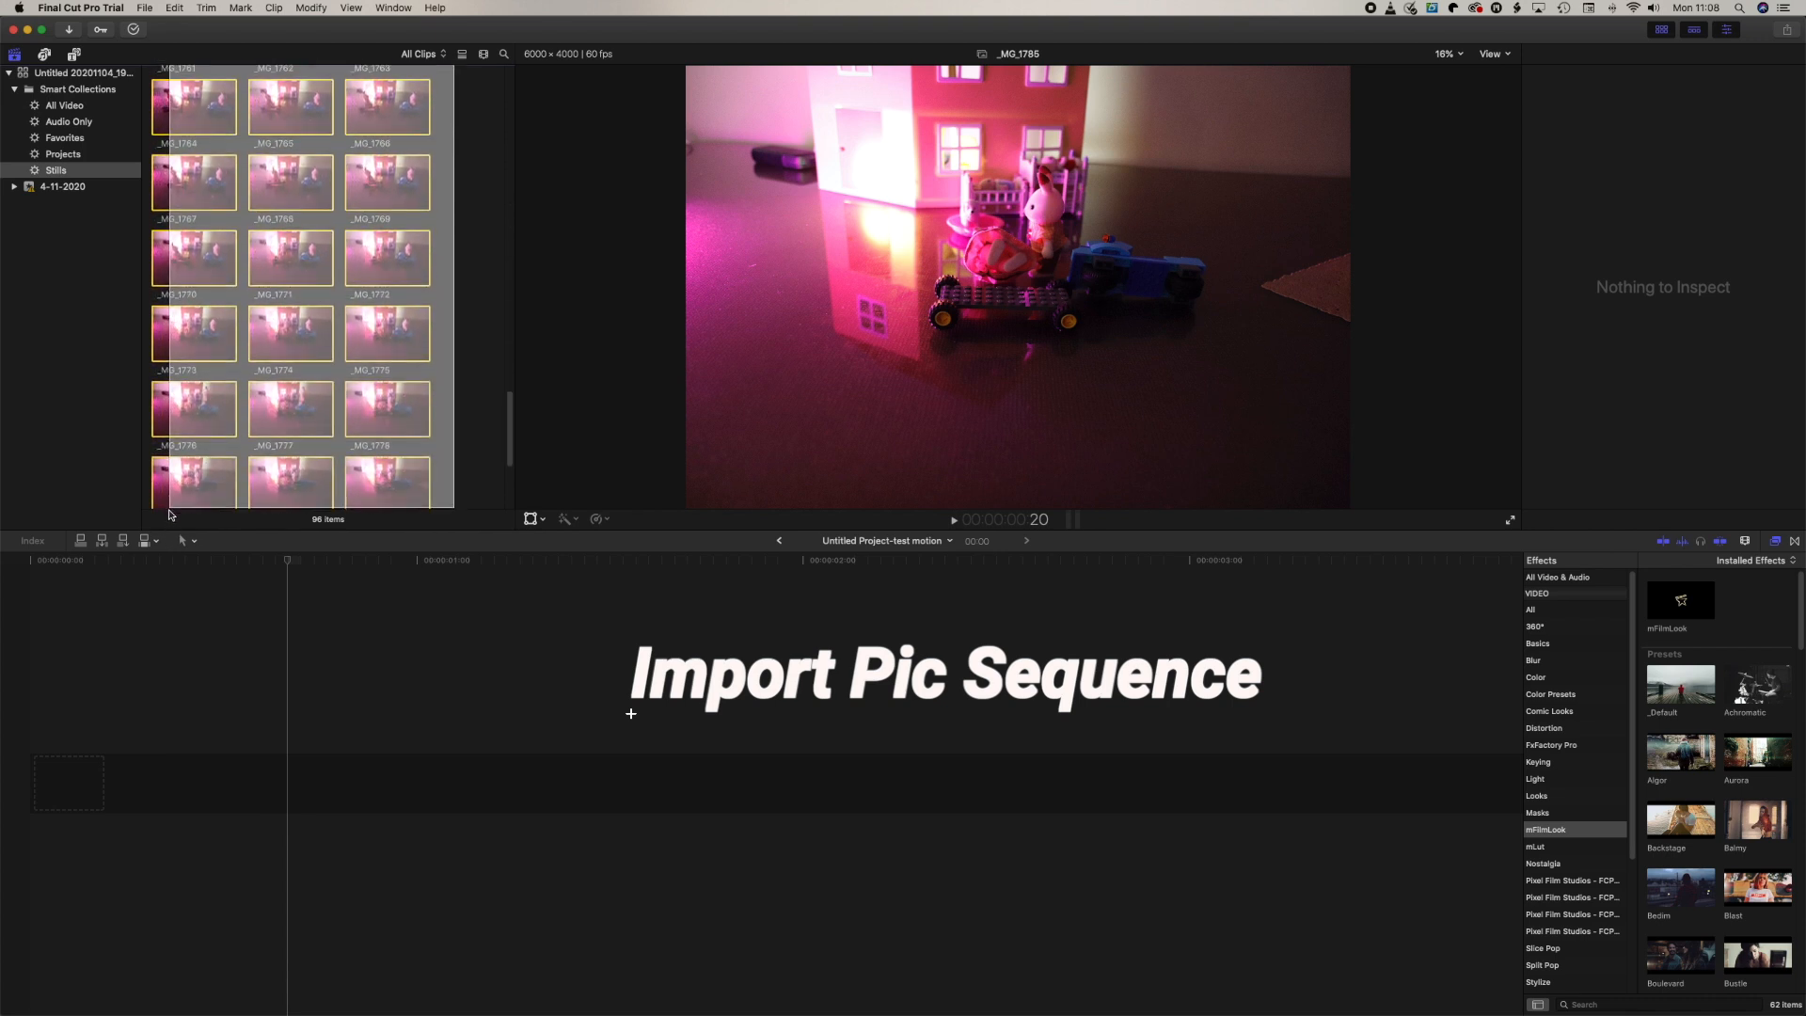
{"action": "scroll", "scroll_direction": "down", "scroll_amount": 3}
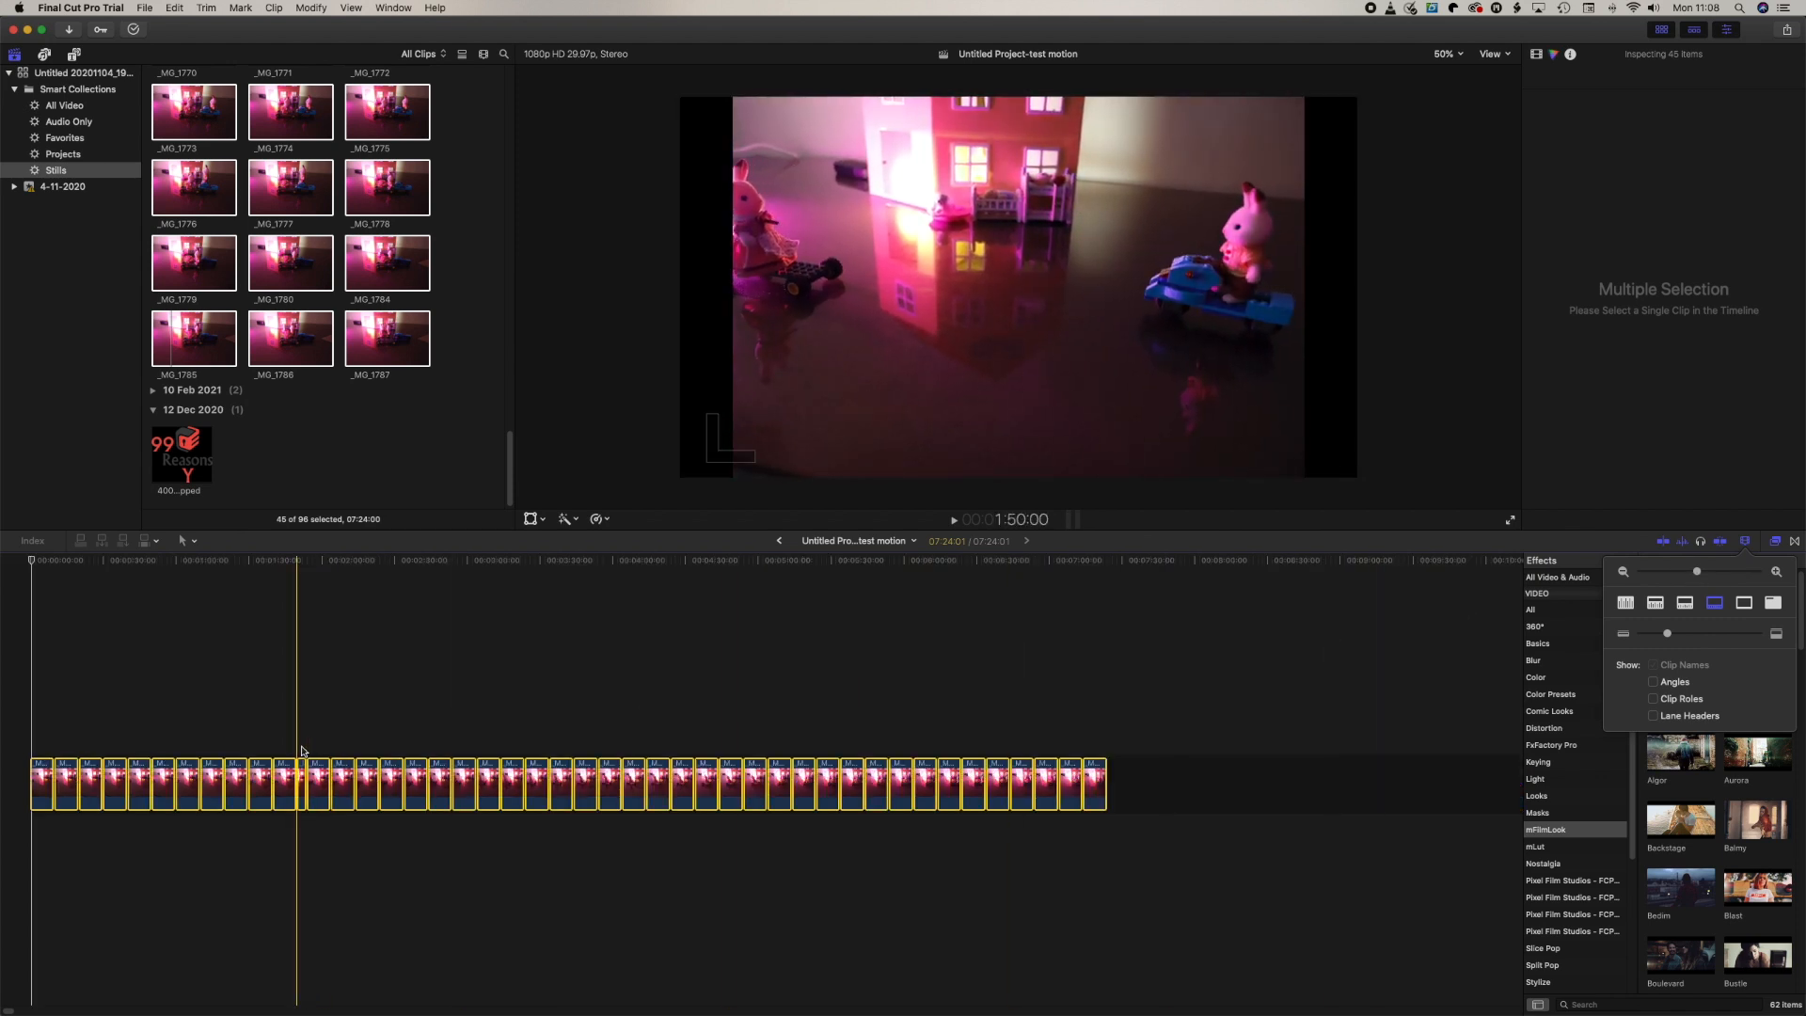
- Preview the sequence, then set every timeline still to a 1-frame duration
{"action": "left_click", "coordinate": [354, 714]}
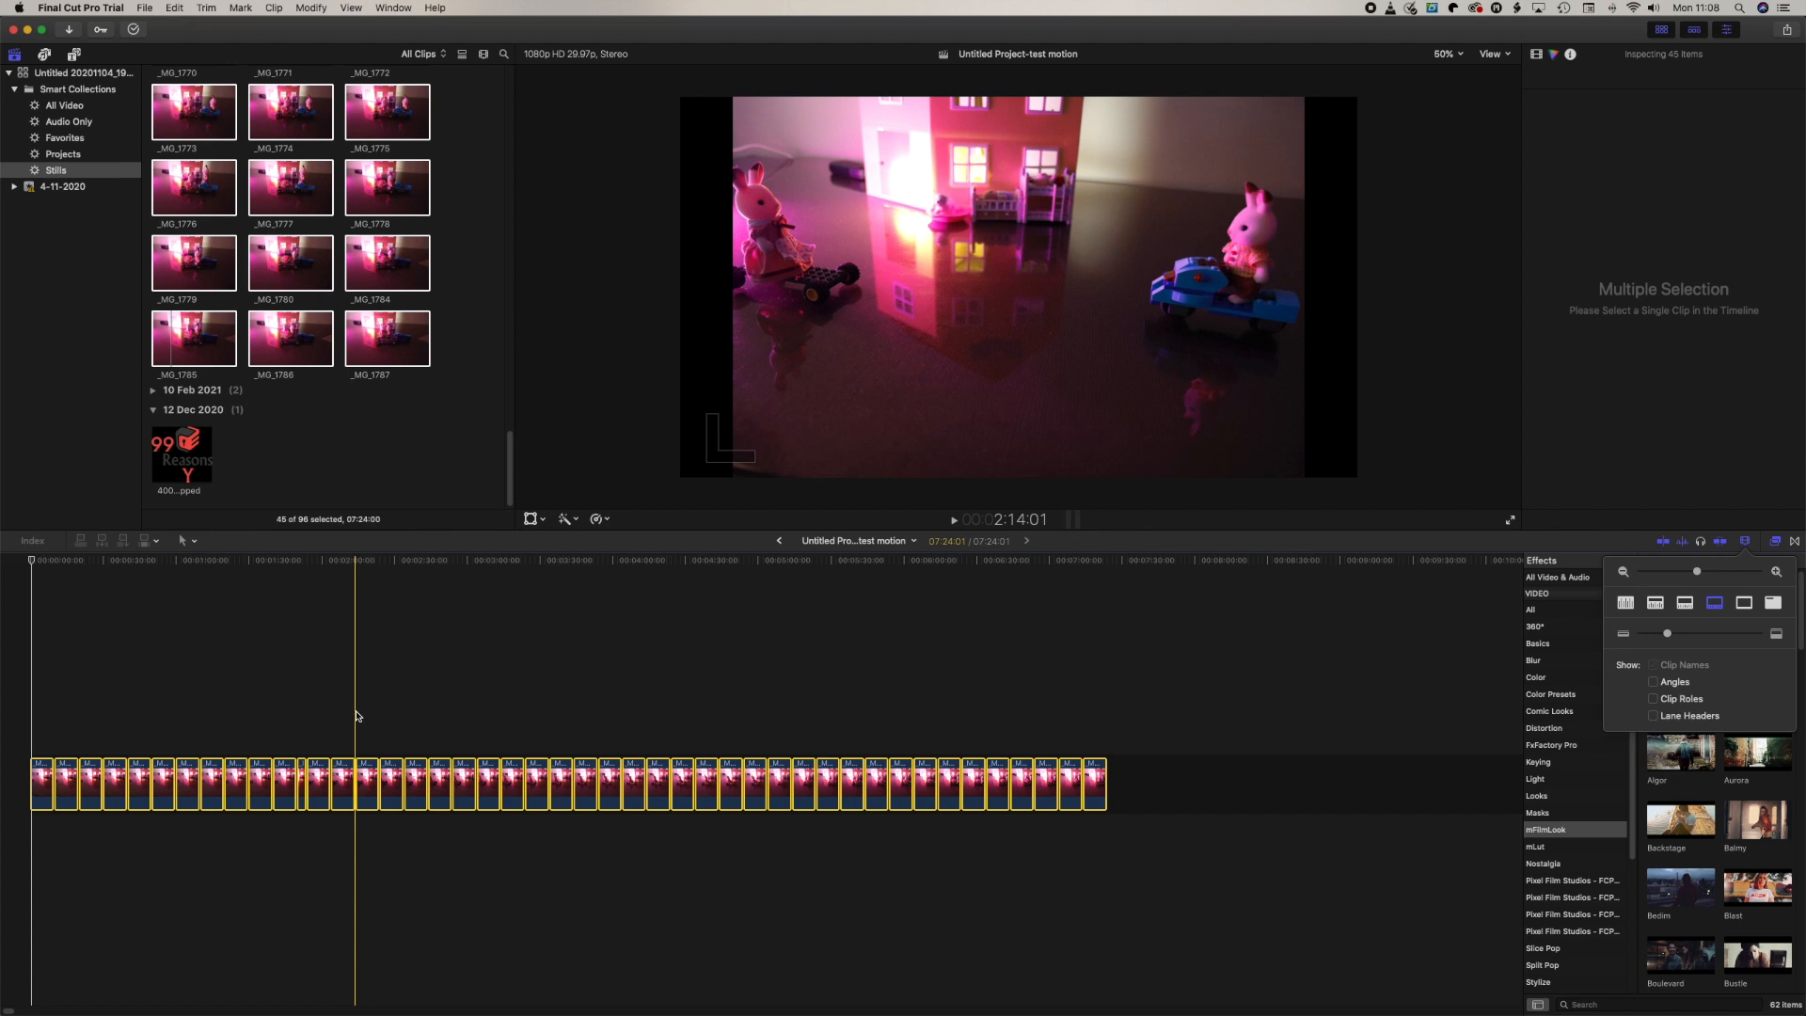
{"action": "left_click", "coordinate": [311, 9]}
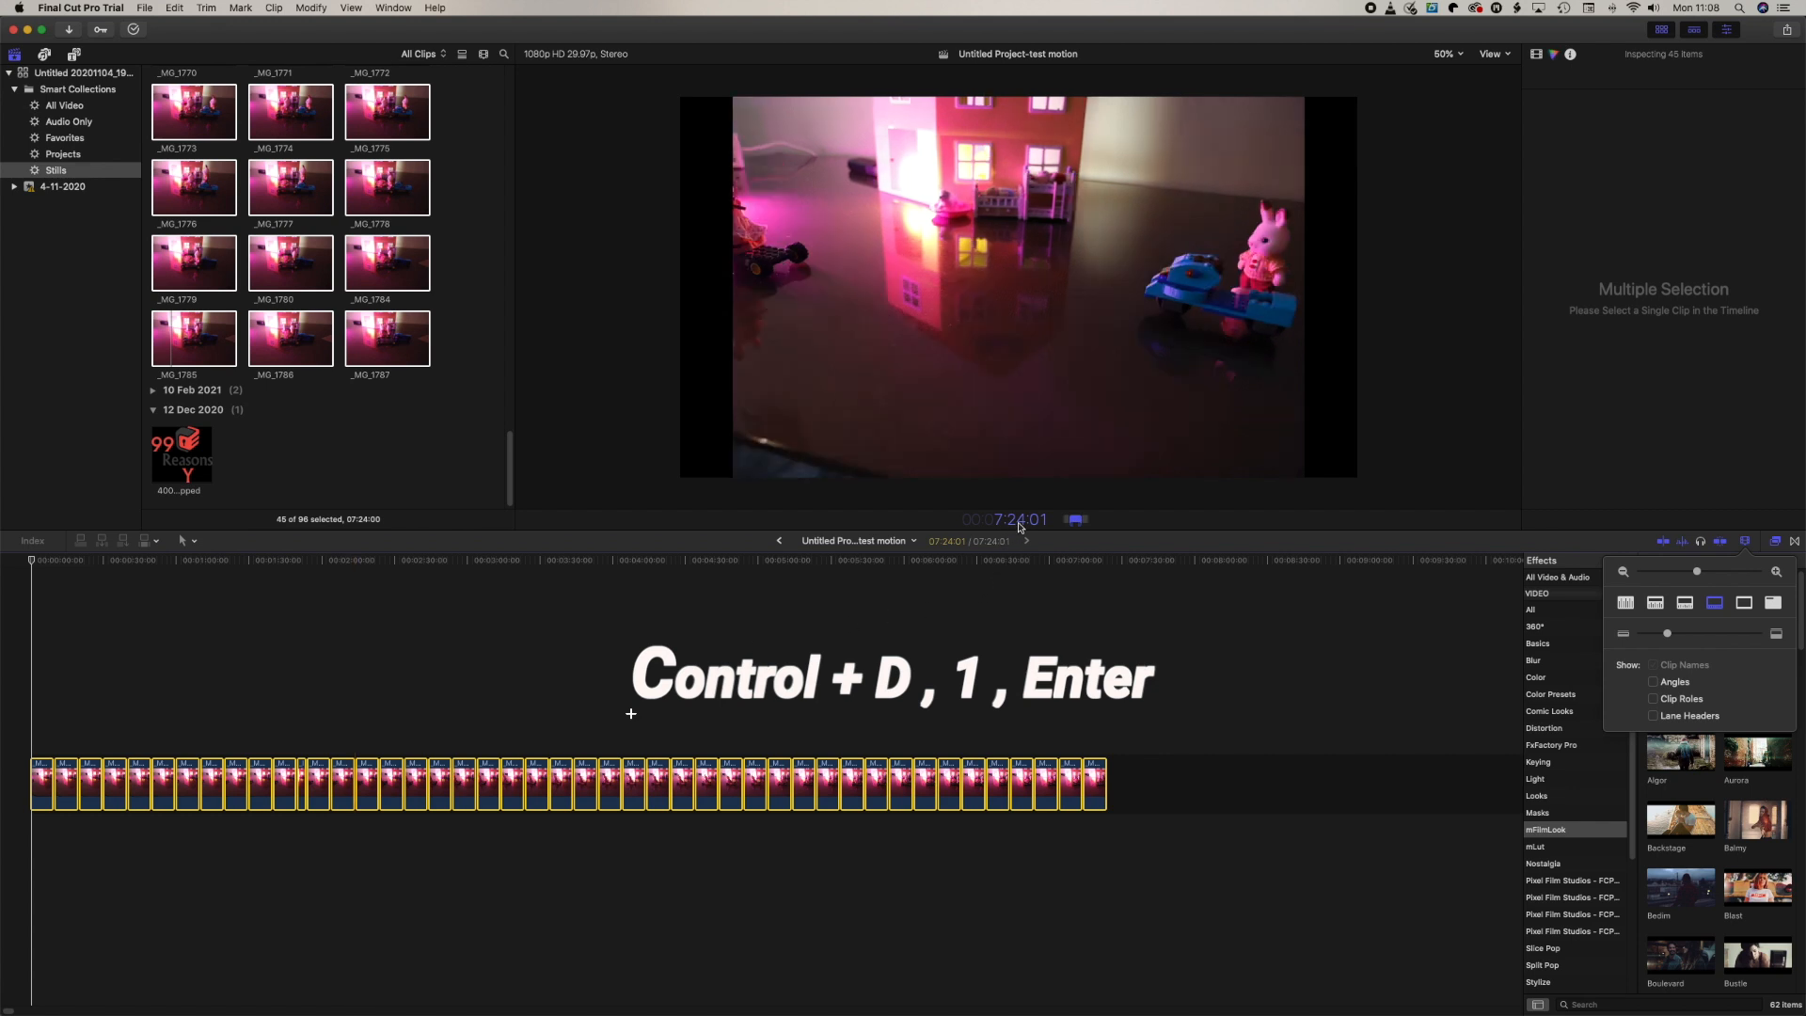
{"action": "mouse_move", "coordinate": [1064, 529]}
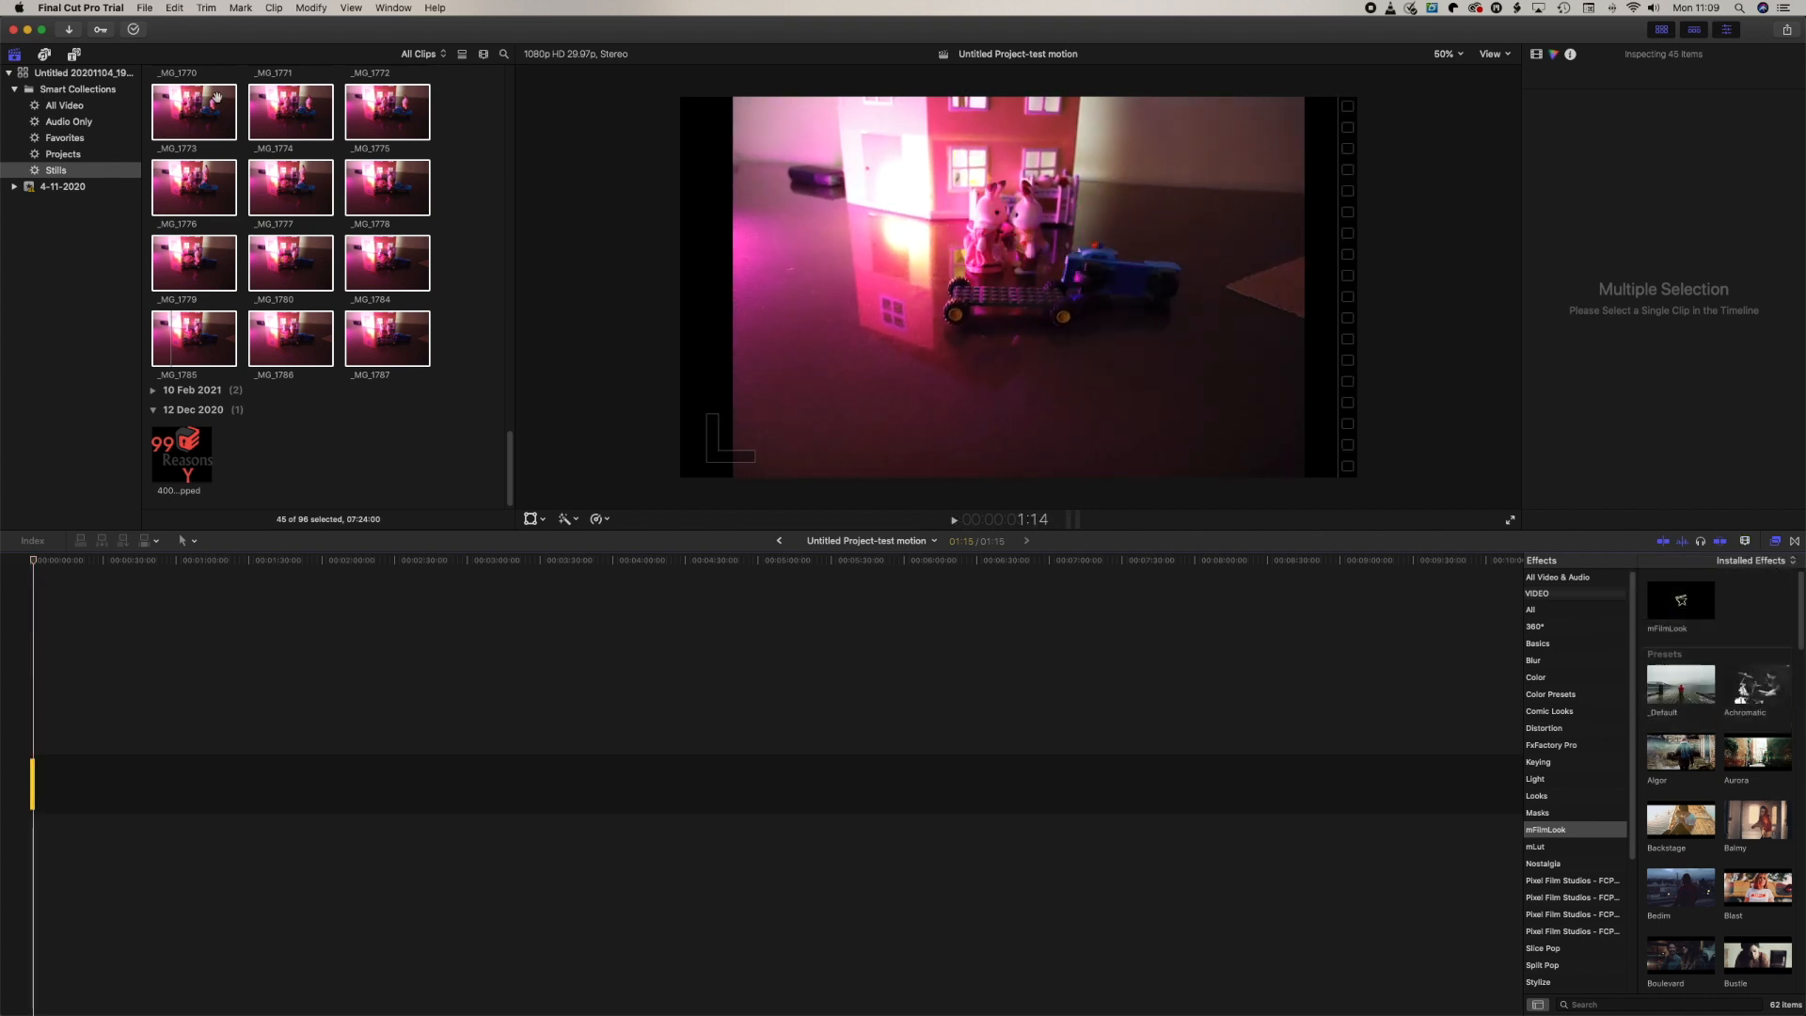
- Set all timeline stills to 2 frames each and zoom the timeline to fit
{"action": "left_click", "coordinate": [174, 8]}
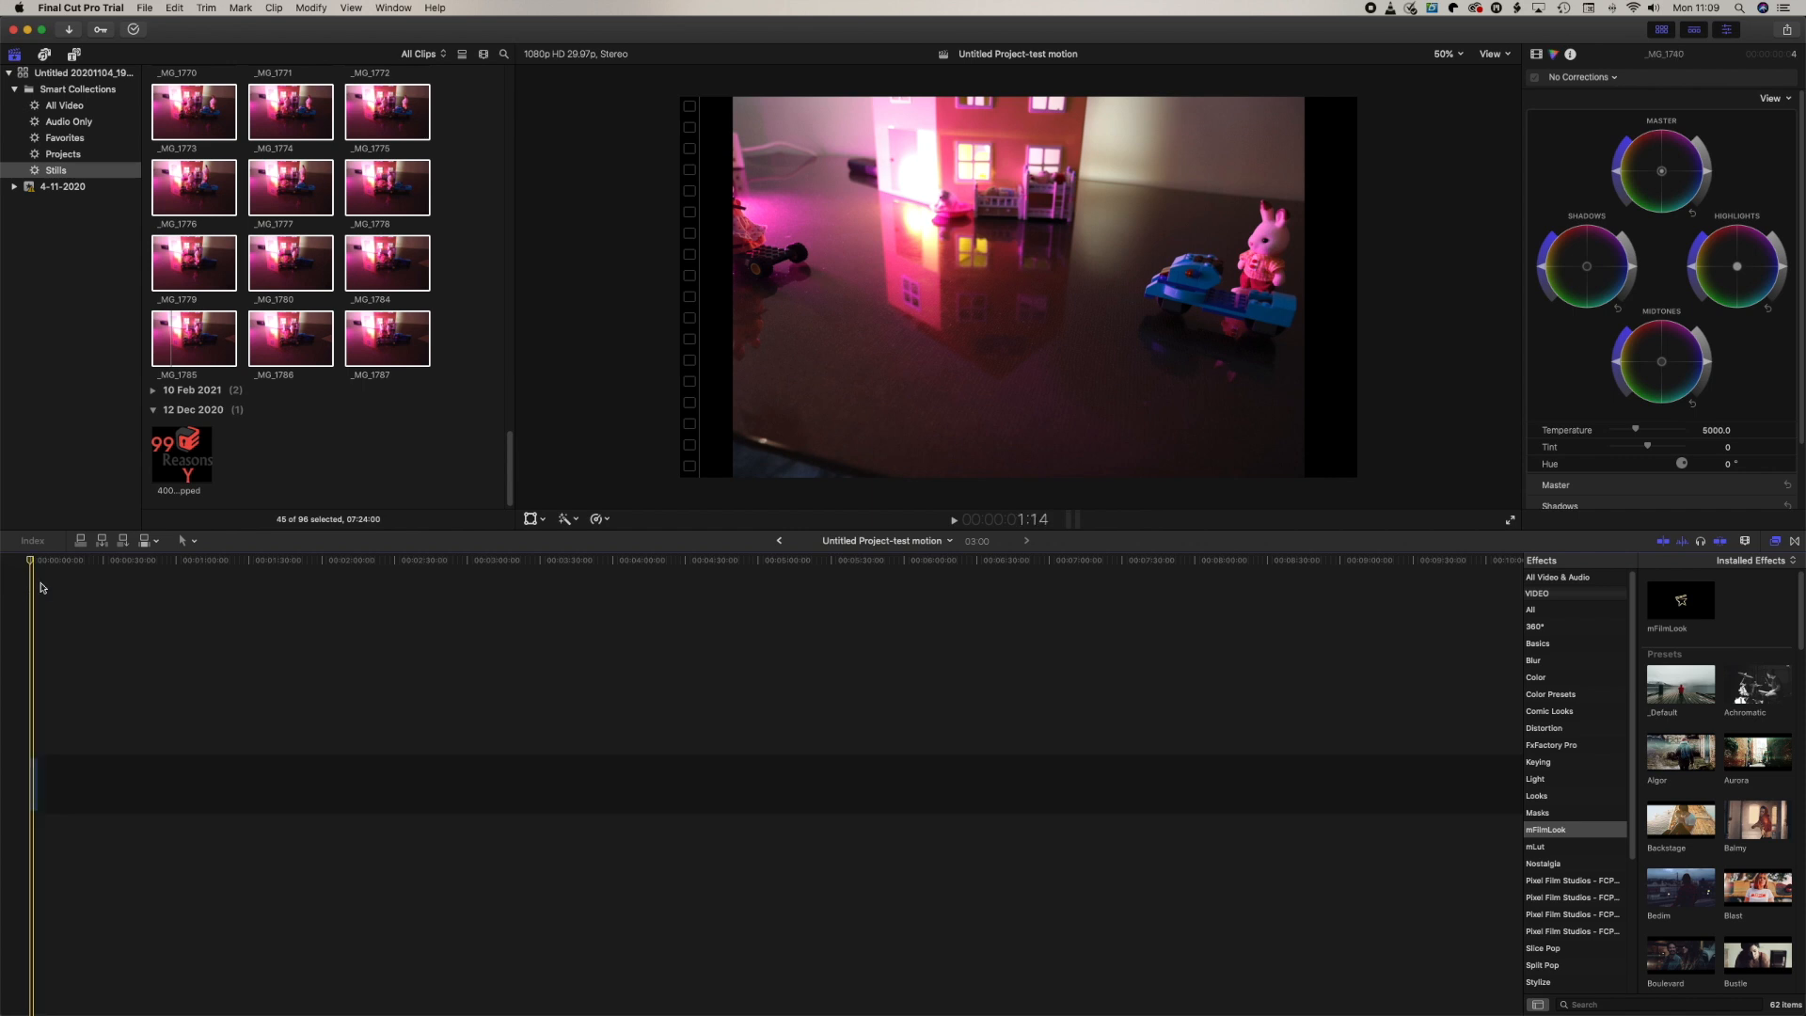
{"action": "left_click", "coordinate": [1678, 687]}
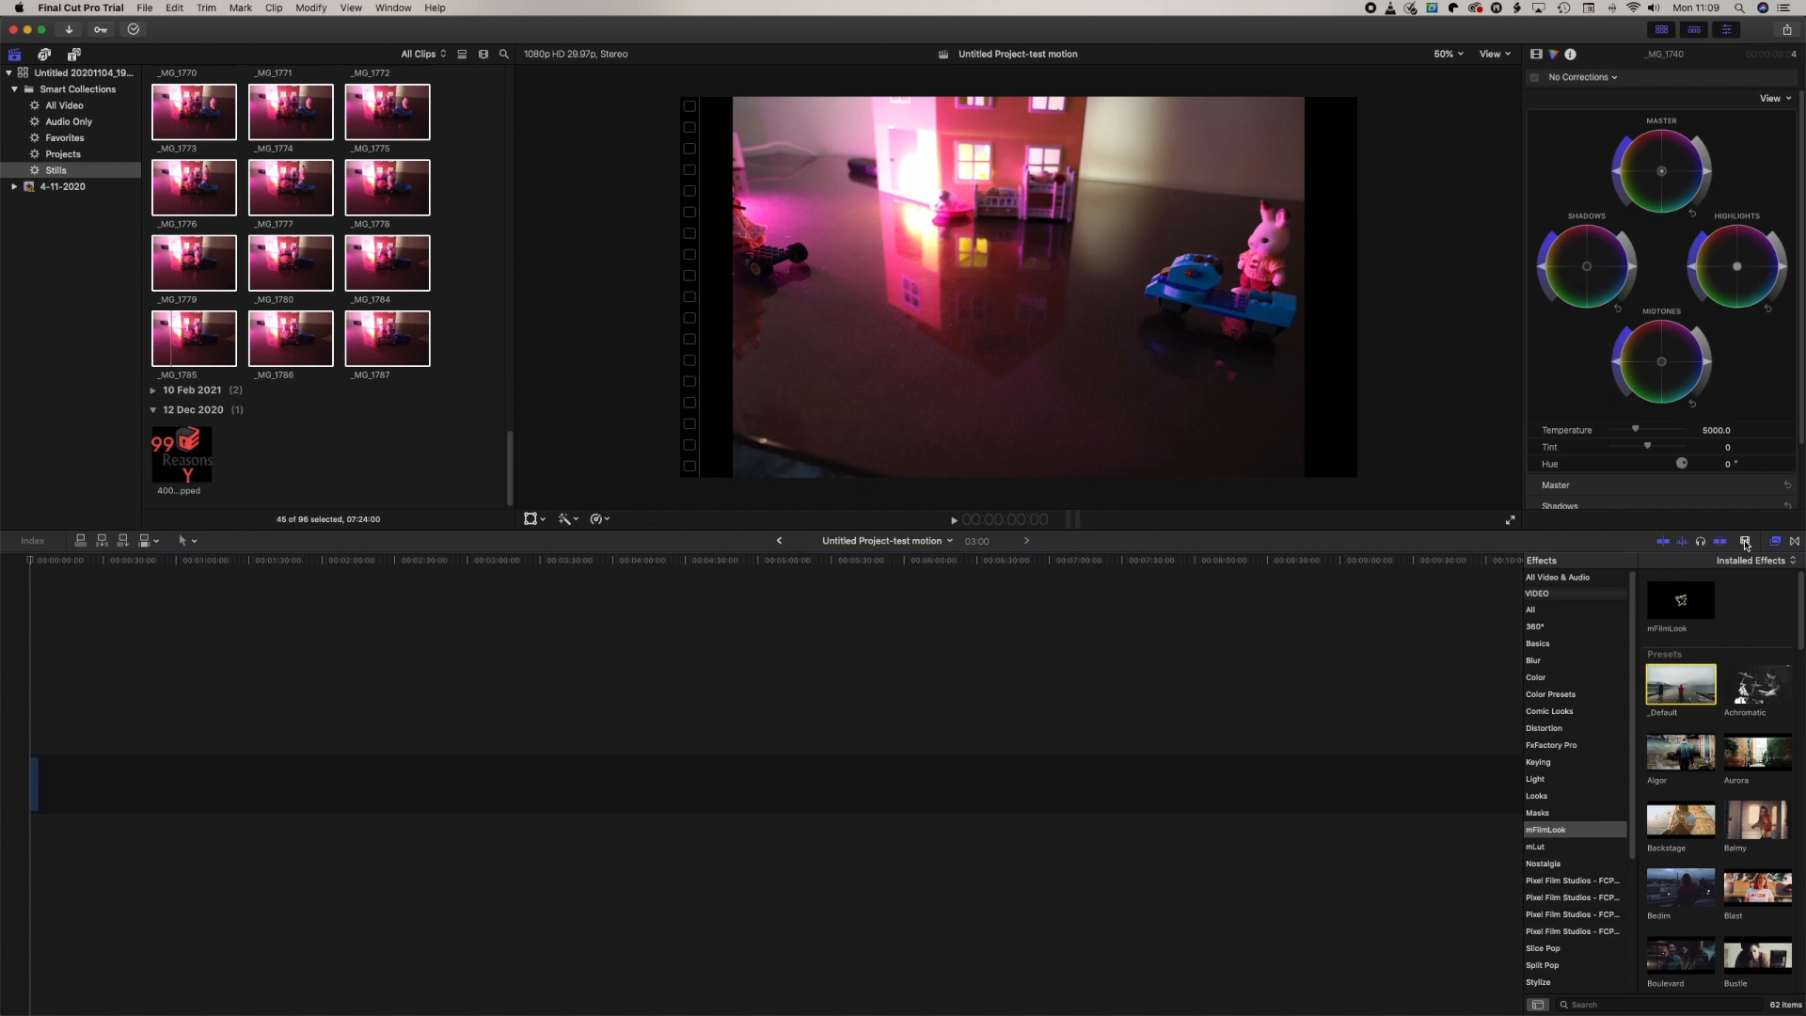
{"action": "left_click", "coordinate": [1744, 542]}
{"action": "type", "text": "6"}
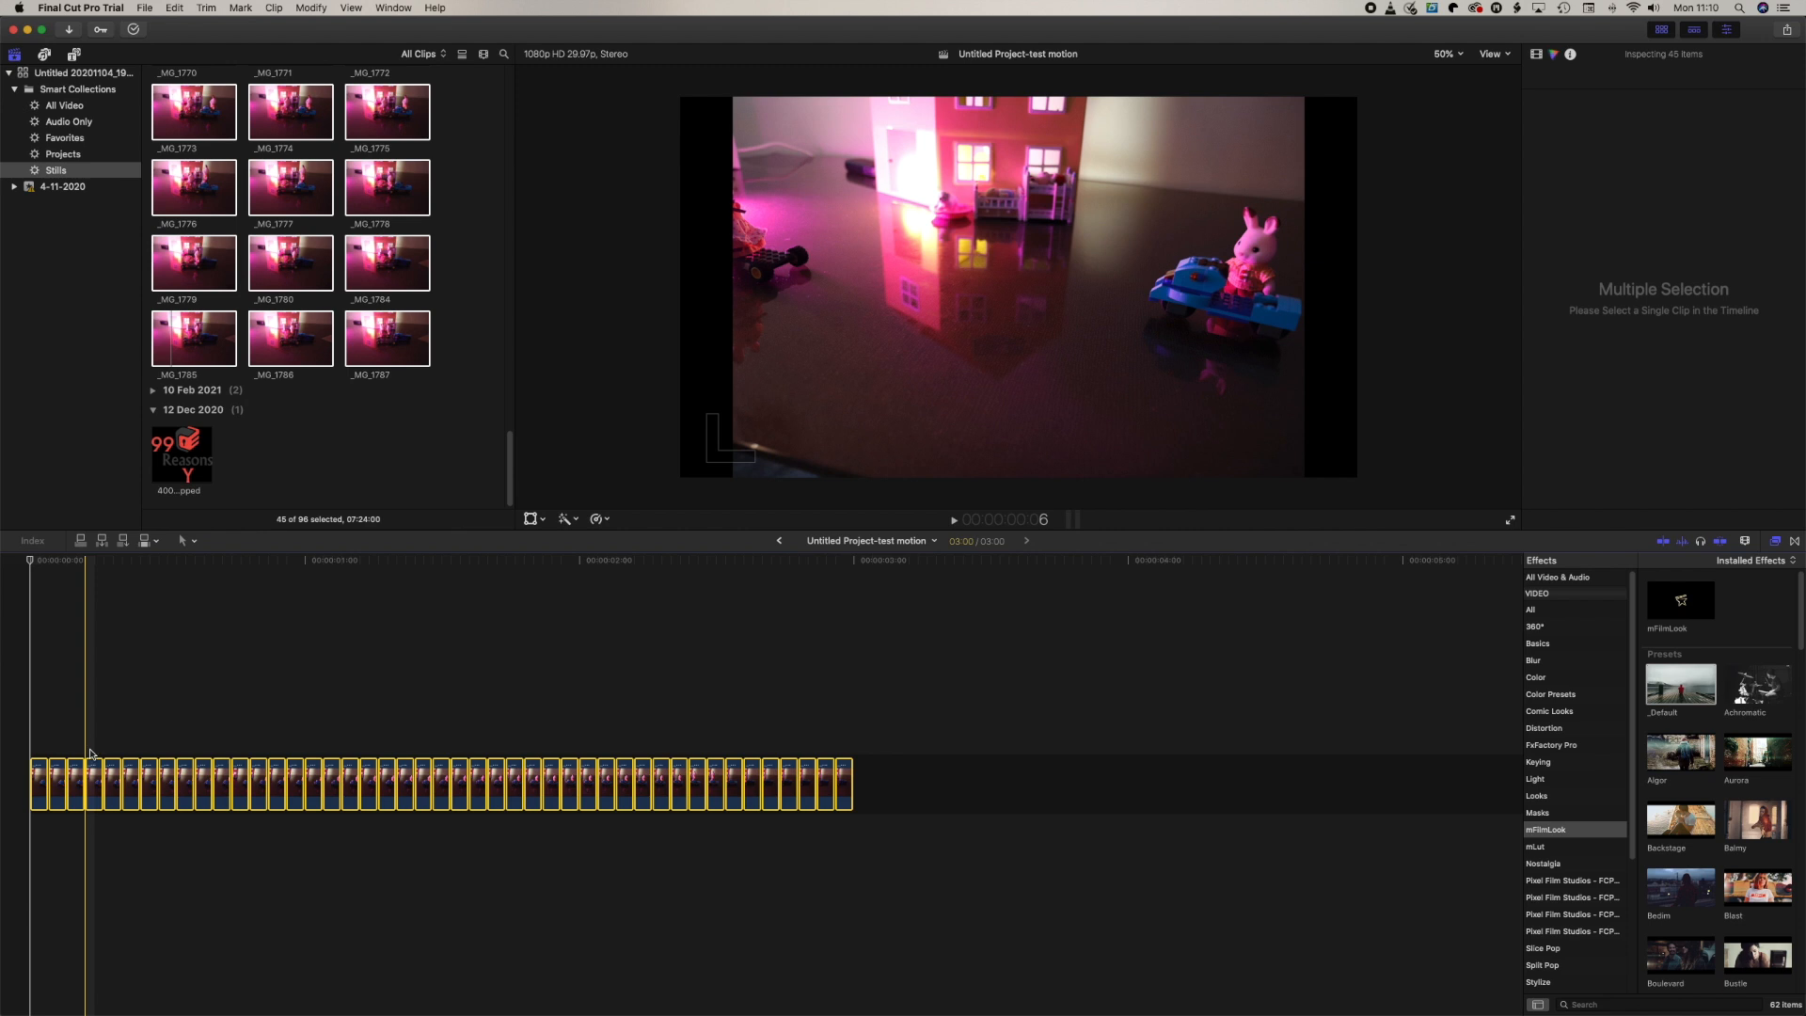
- Merge the selected stills into a new compound clip and show the Audio Only collection
{"action": "right_click", "coordinate": [92, 784]}
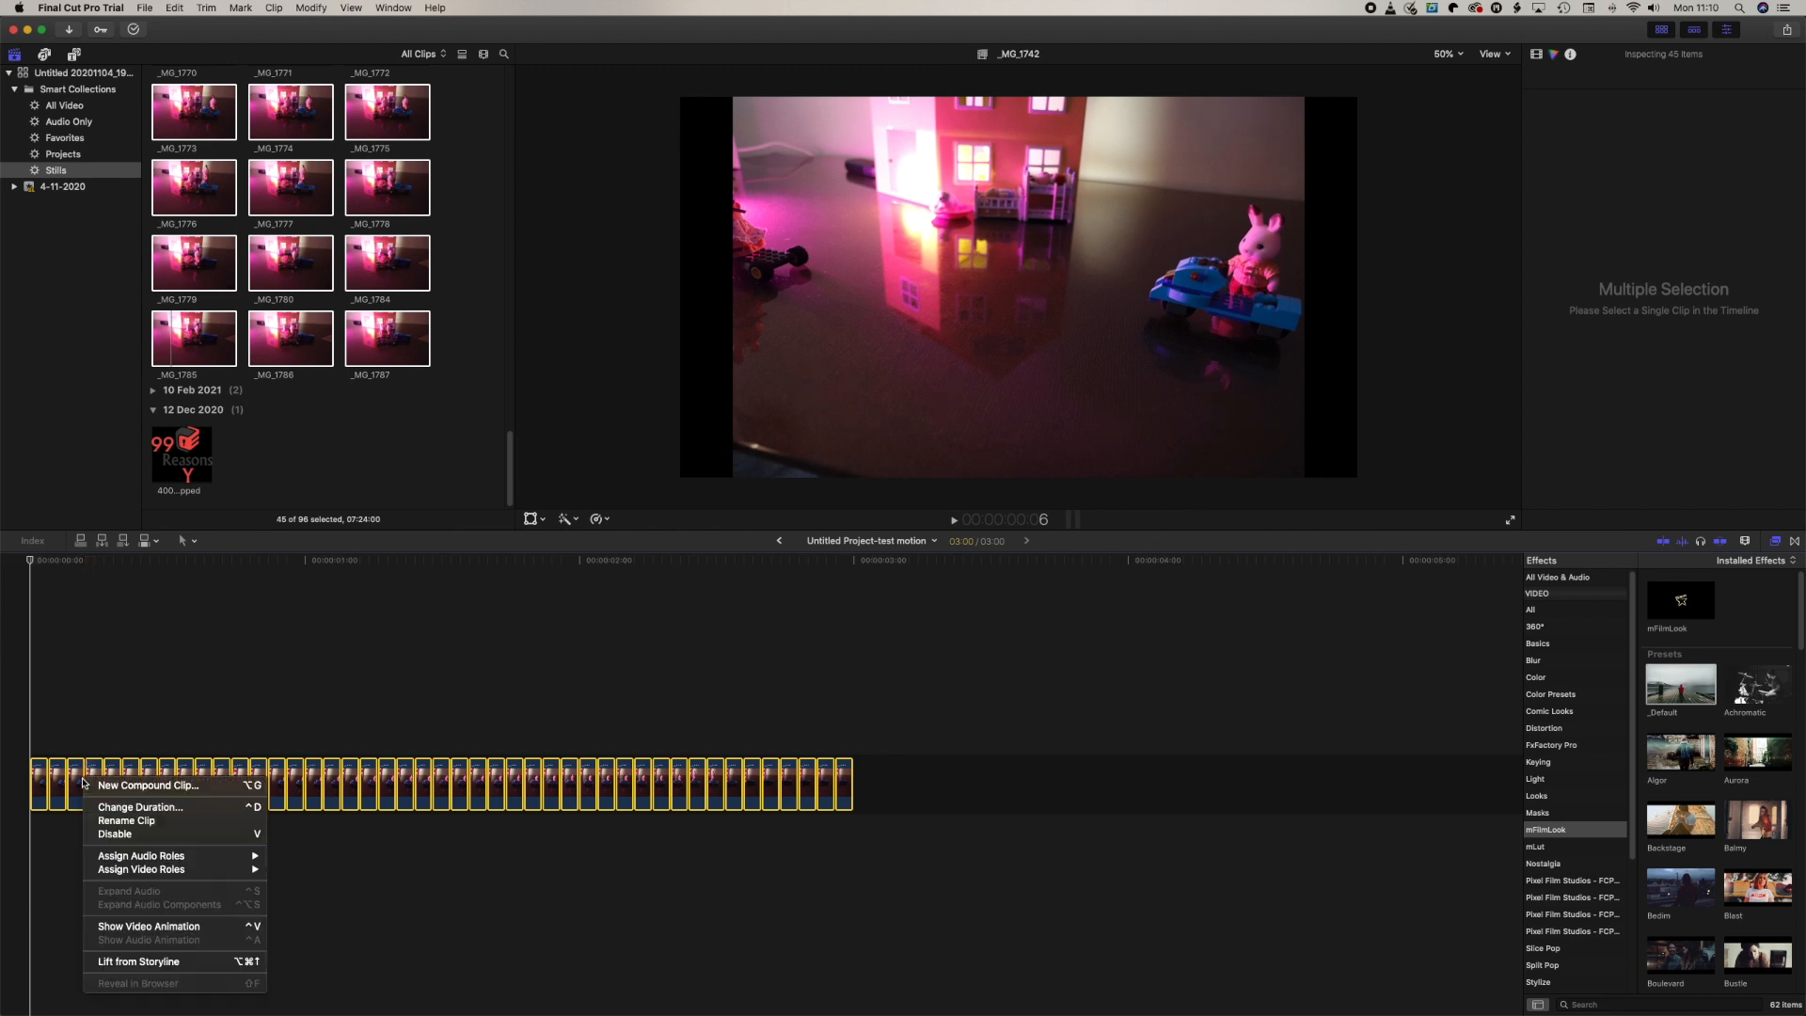
{"action": "left_click", "coordinate": [148, 784]}
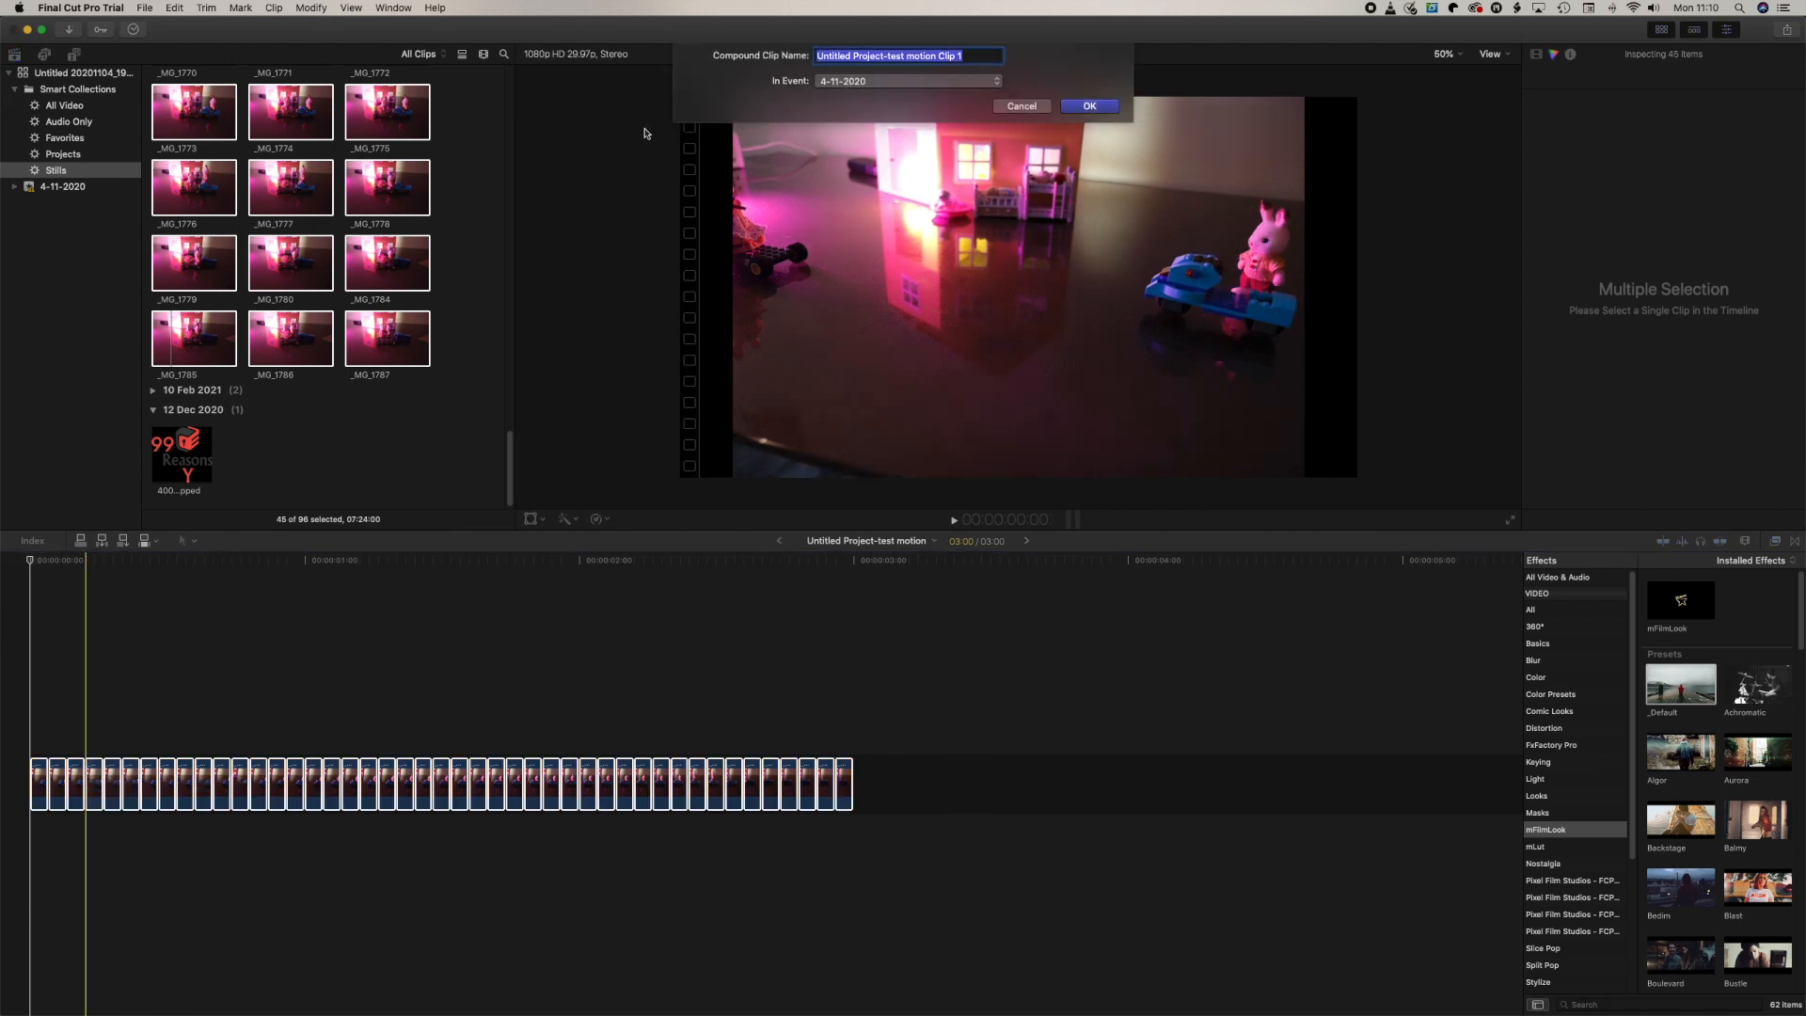
{"action": "left_click", "coordinate": [1088, 107]}
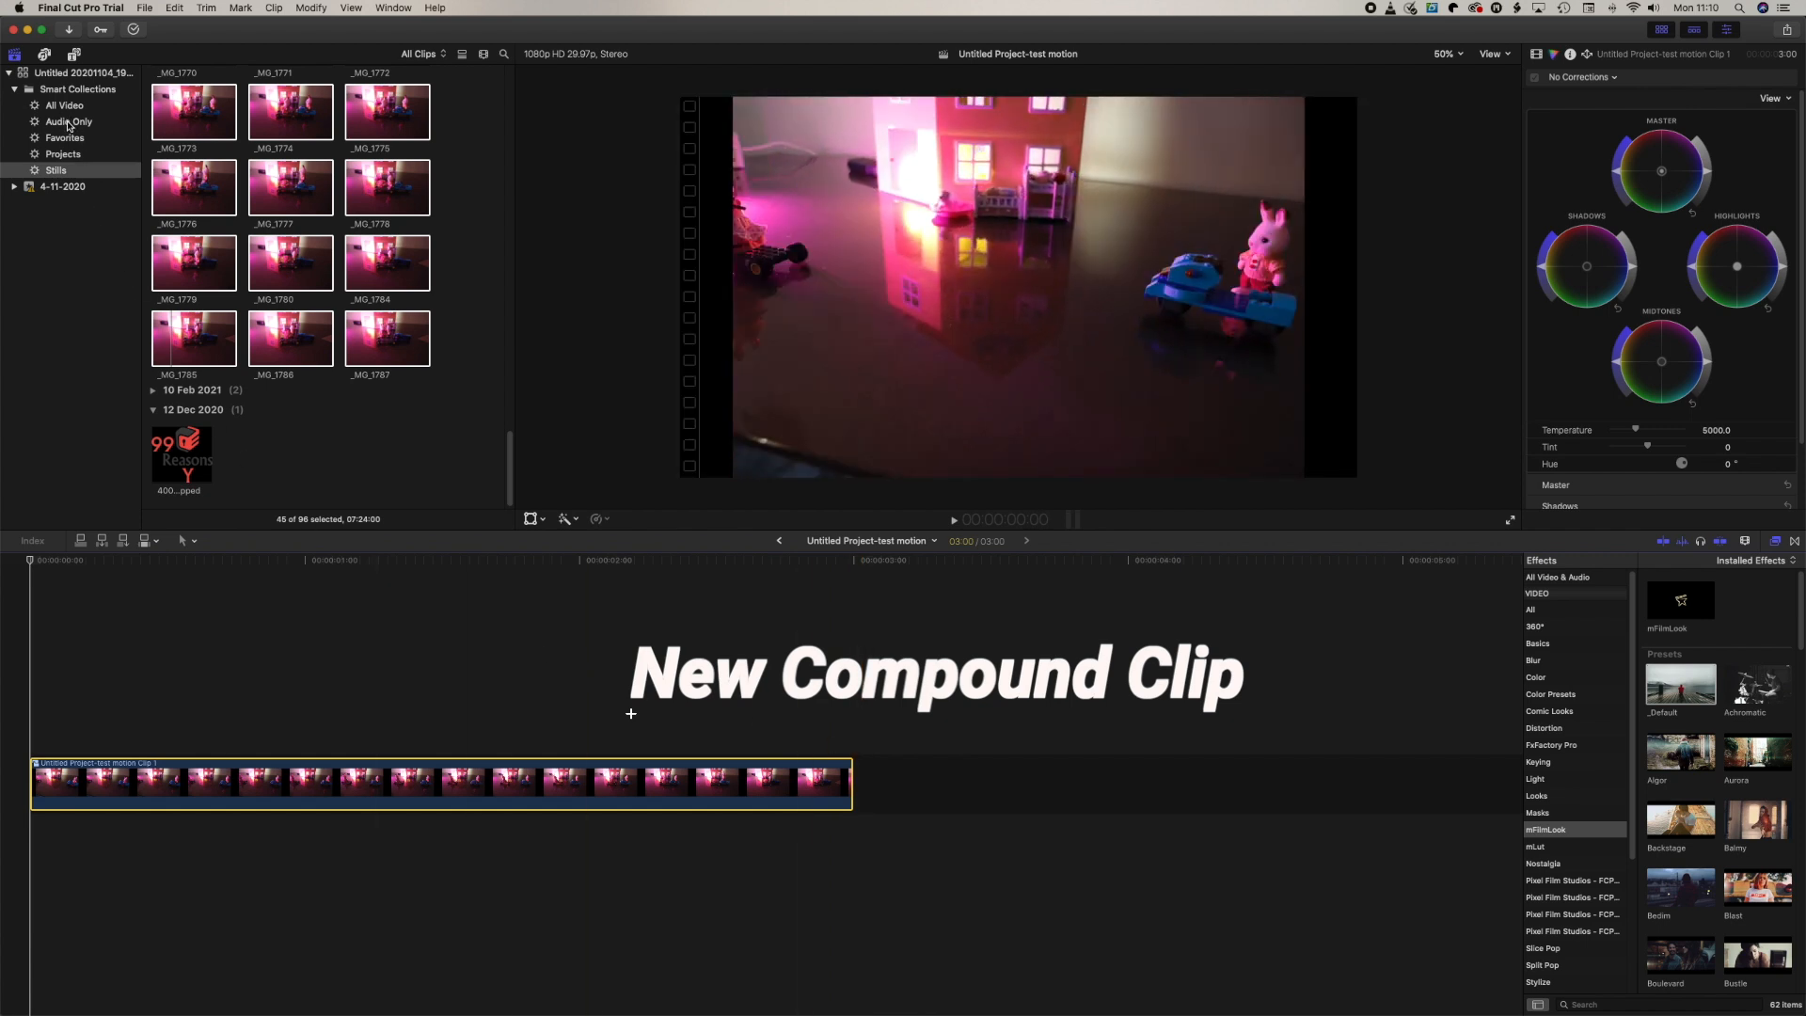
{"action": "left_click", "coordinate": [67, 122]}
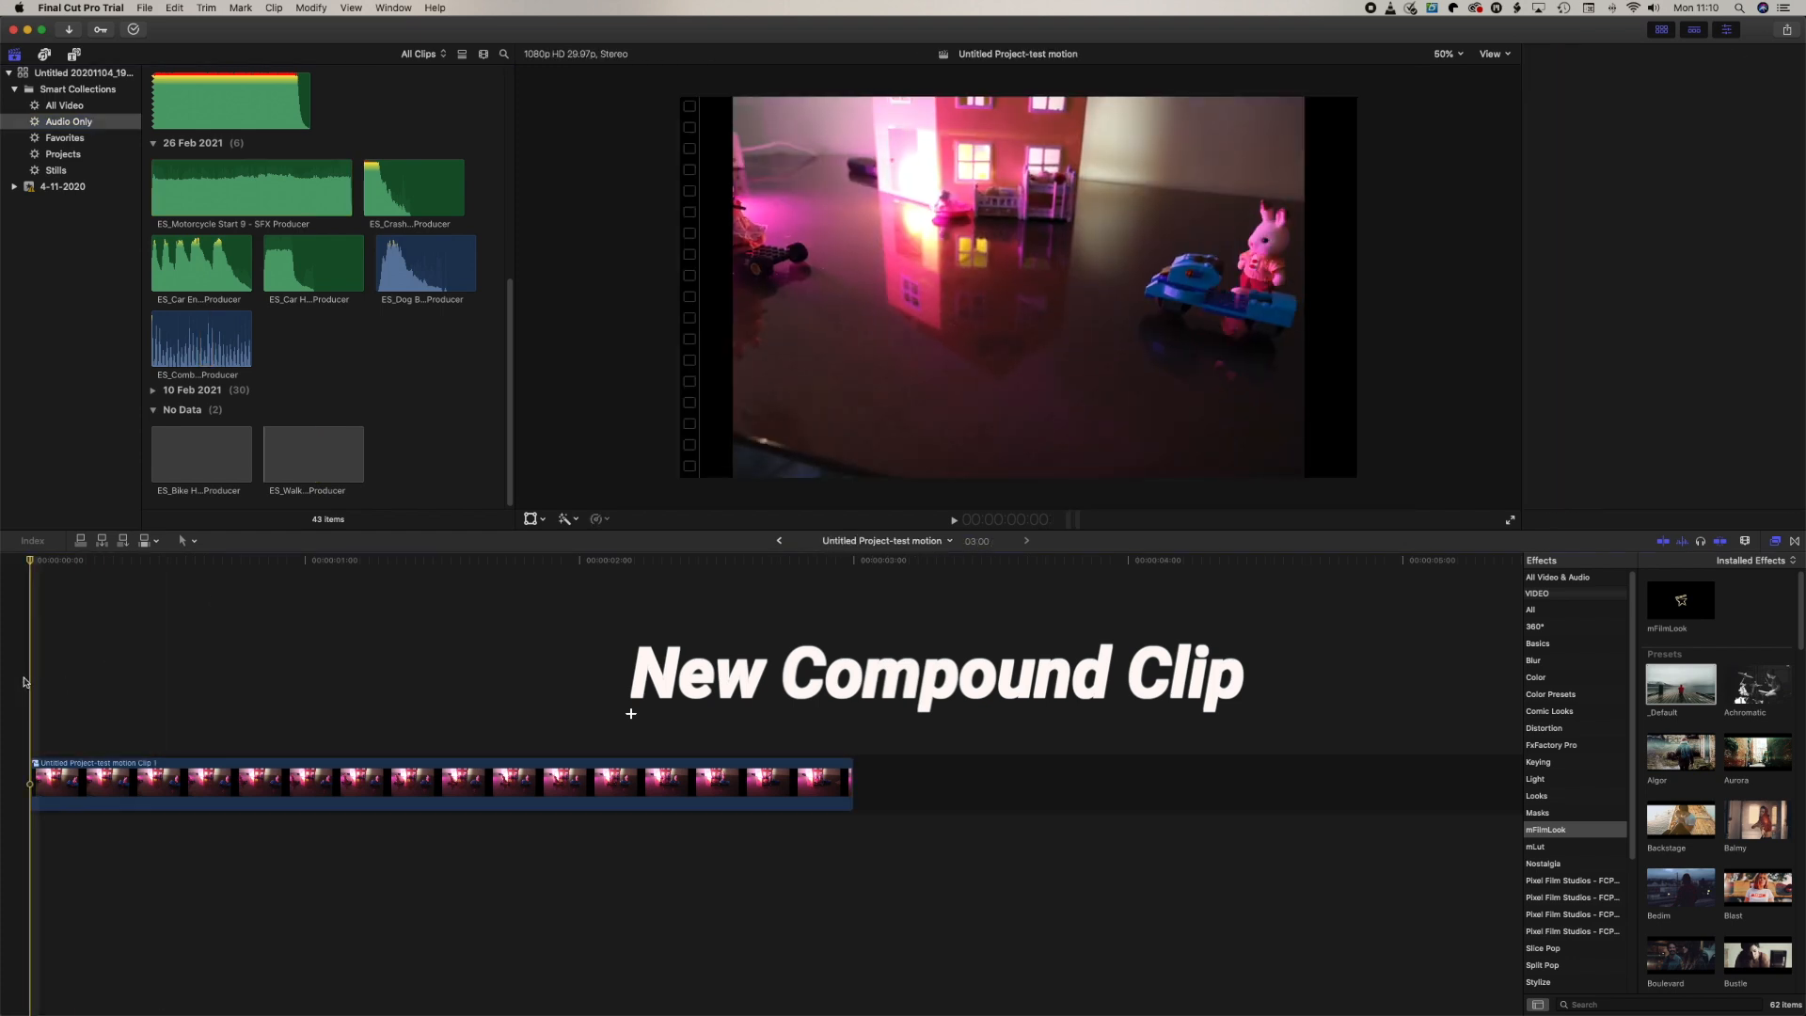
- Audition the car engine and other sound effects, then range-select part of ES_Crash
{"action": "left_click", "coordinate": [1743, 53]}
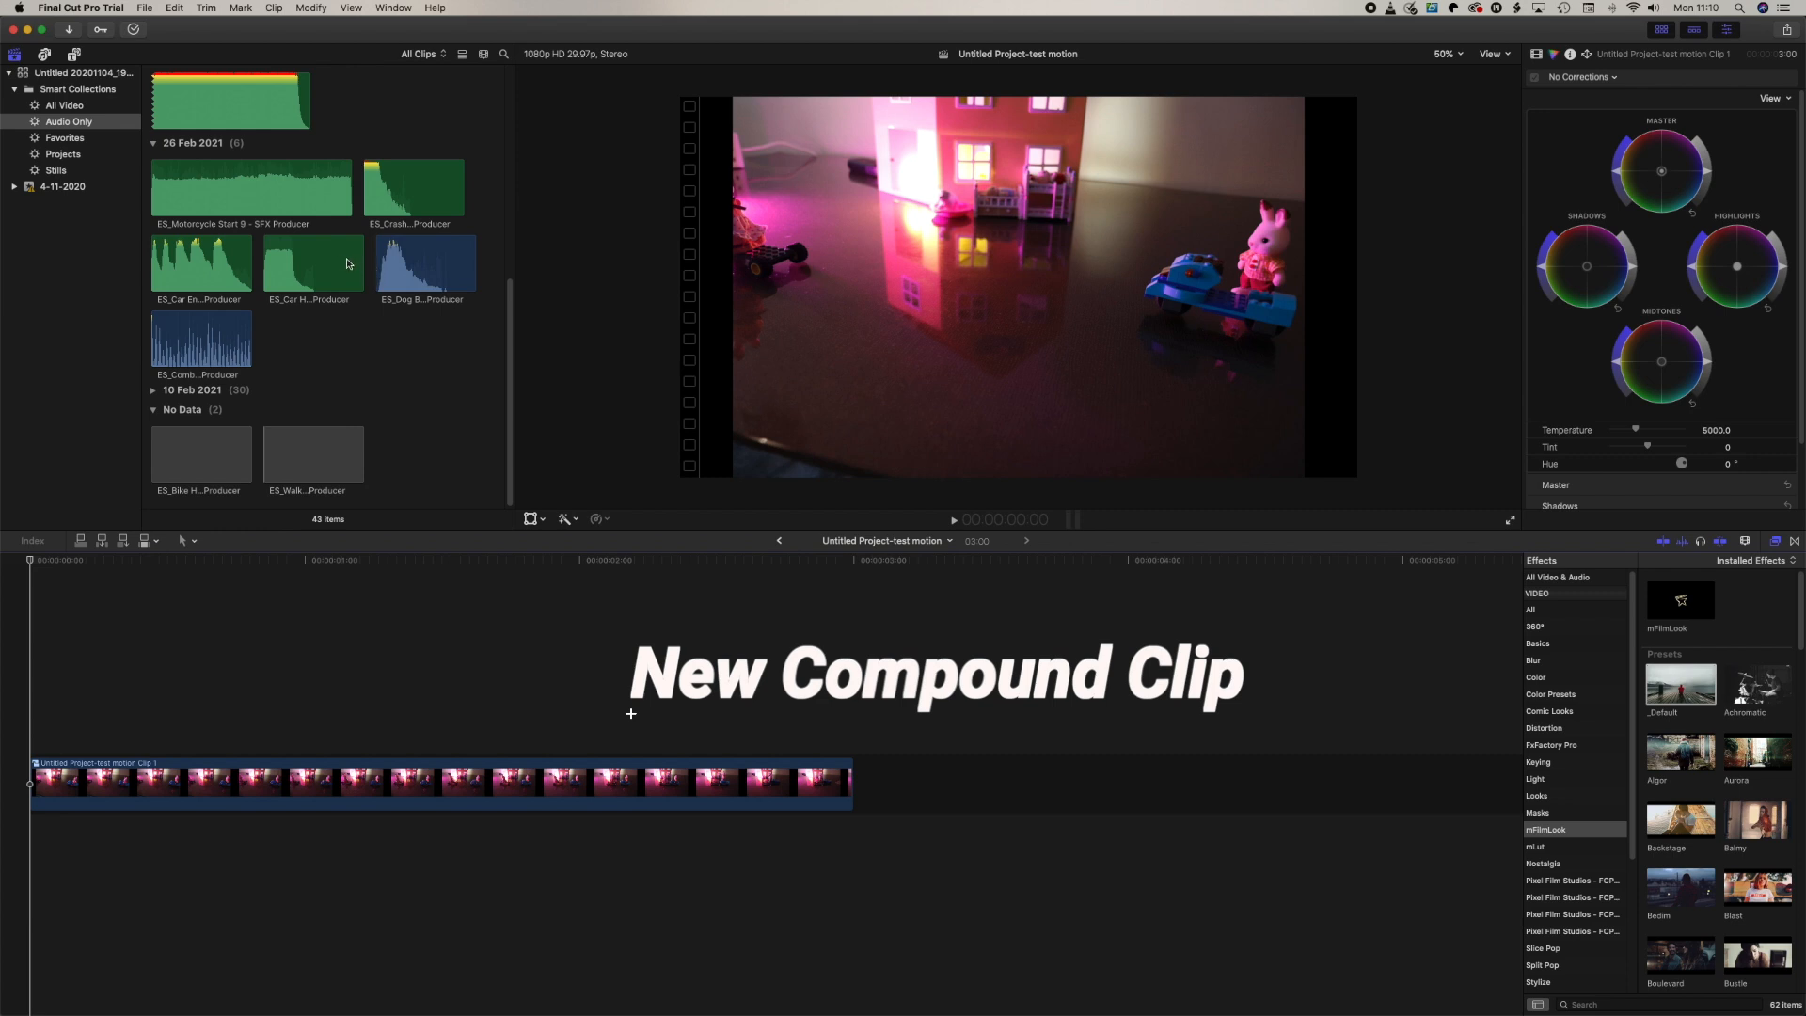
{"action": "left_click", "coordinate": [200, 337]}
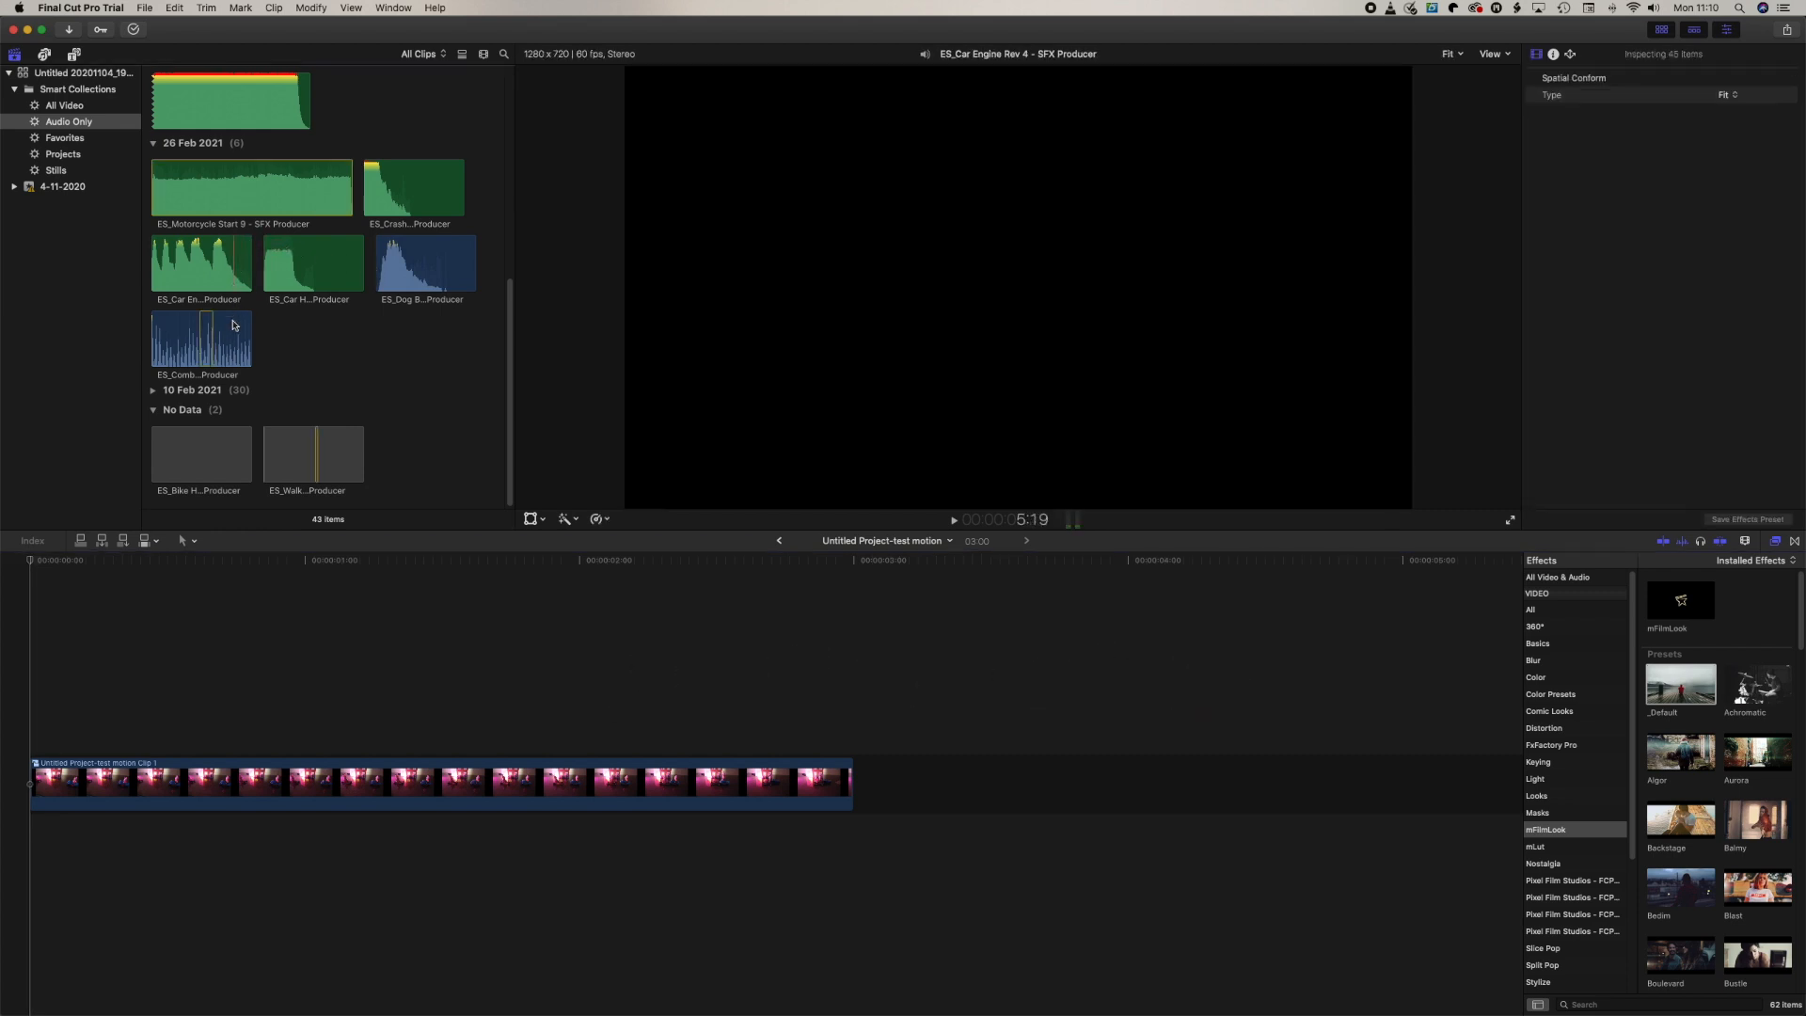
{"action": "left_click", "coordinate": [313, 262]}
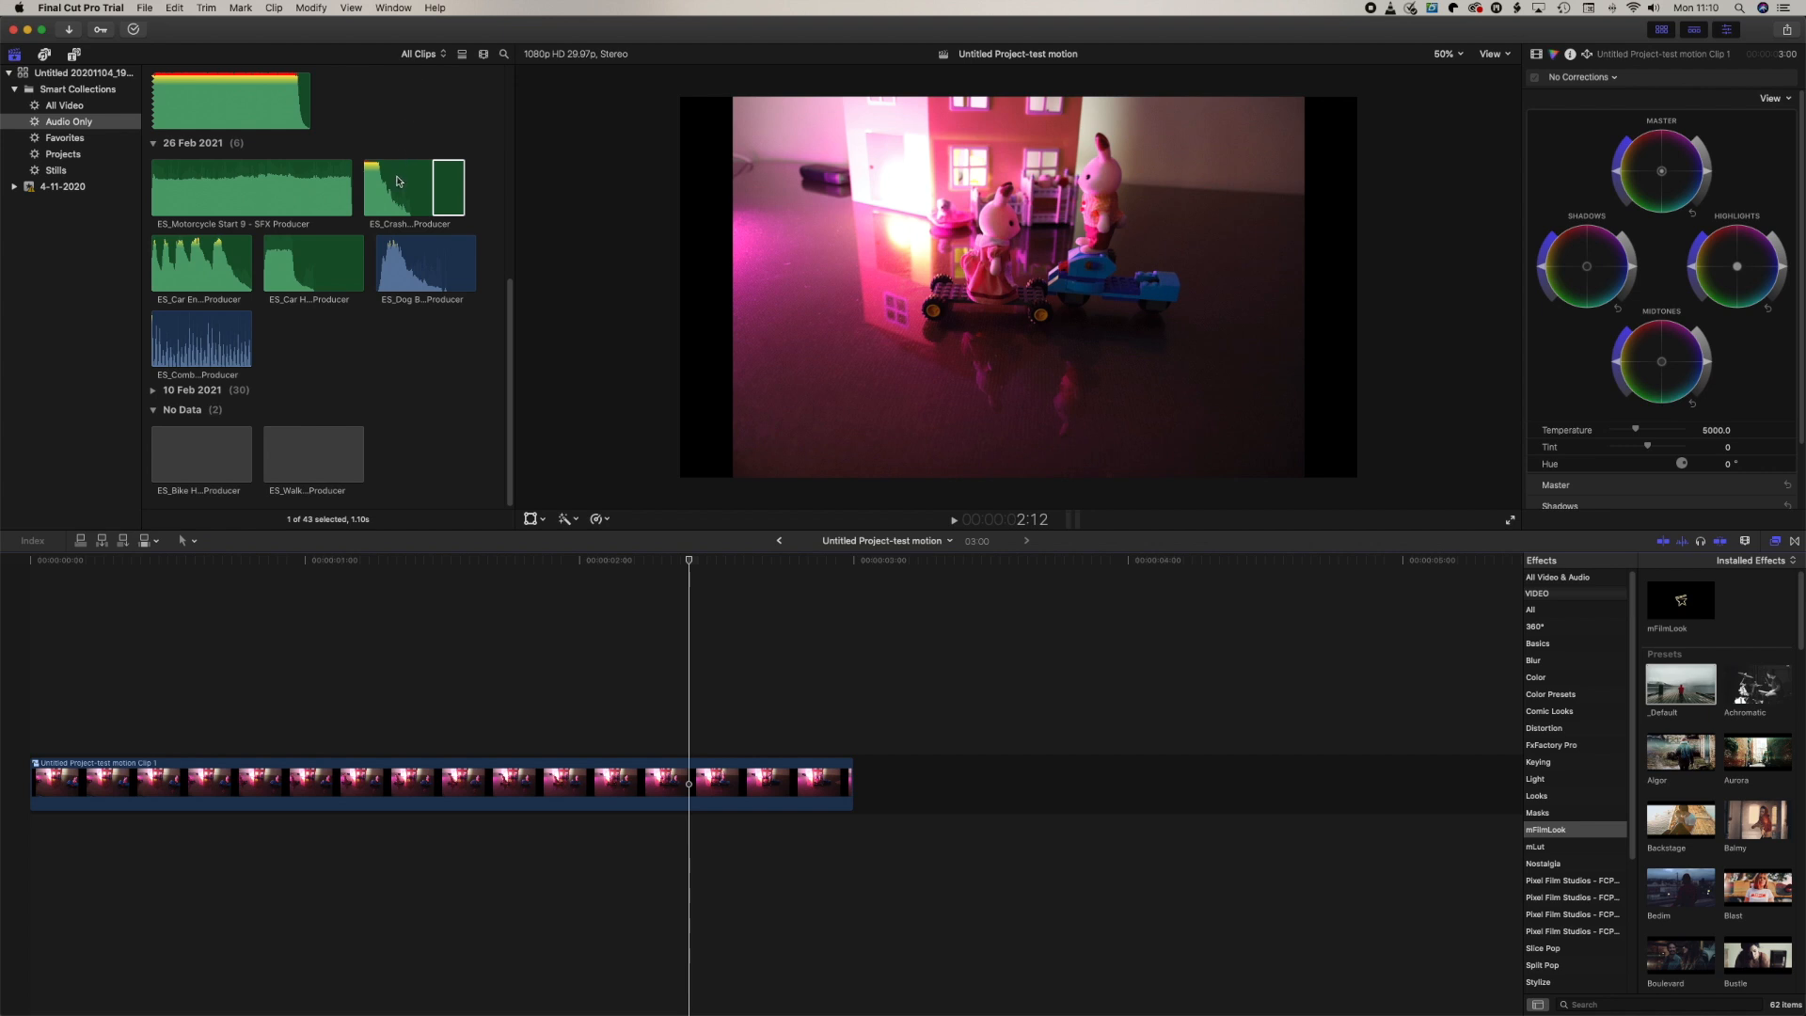
- Connect the ES_Crash range at the playhead and trim the audio clip shorter
{"action": "left_click", "coordinate": [417, 186]}
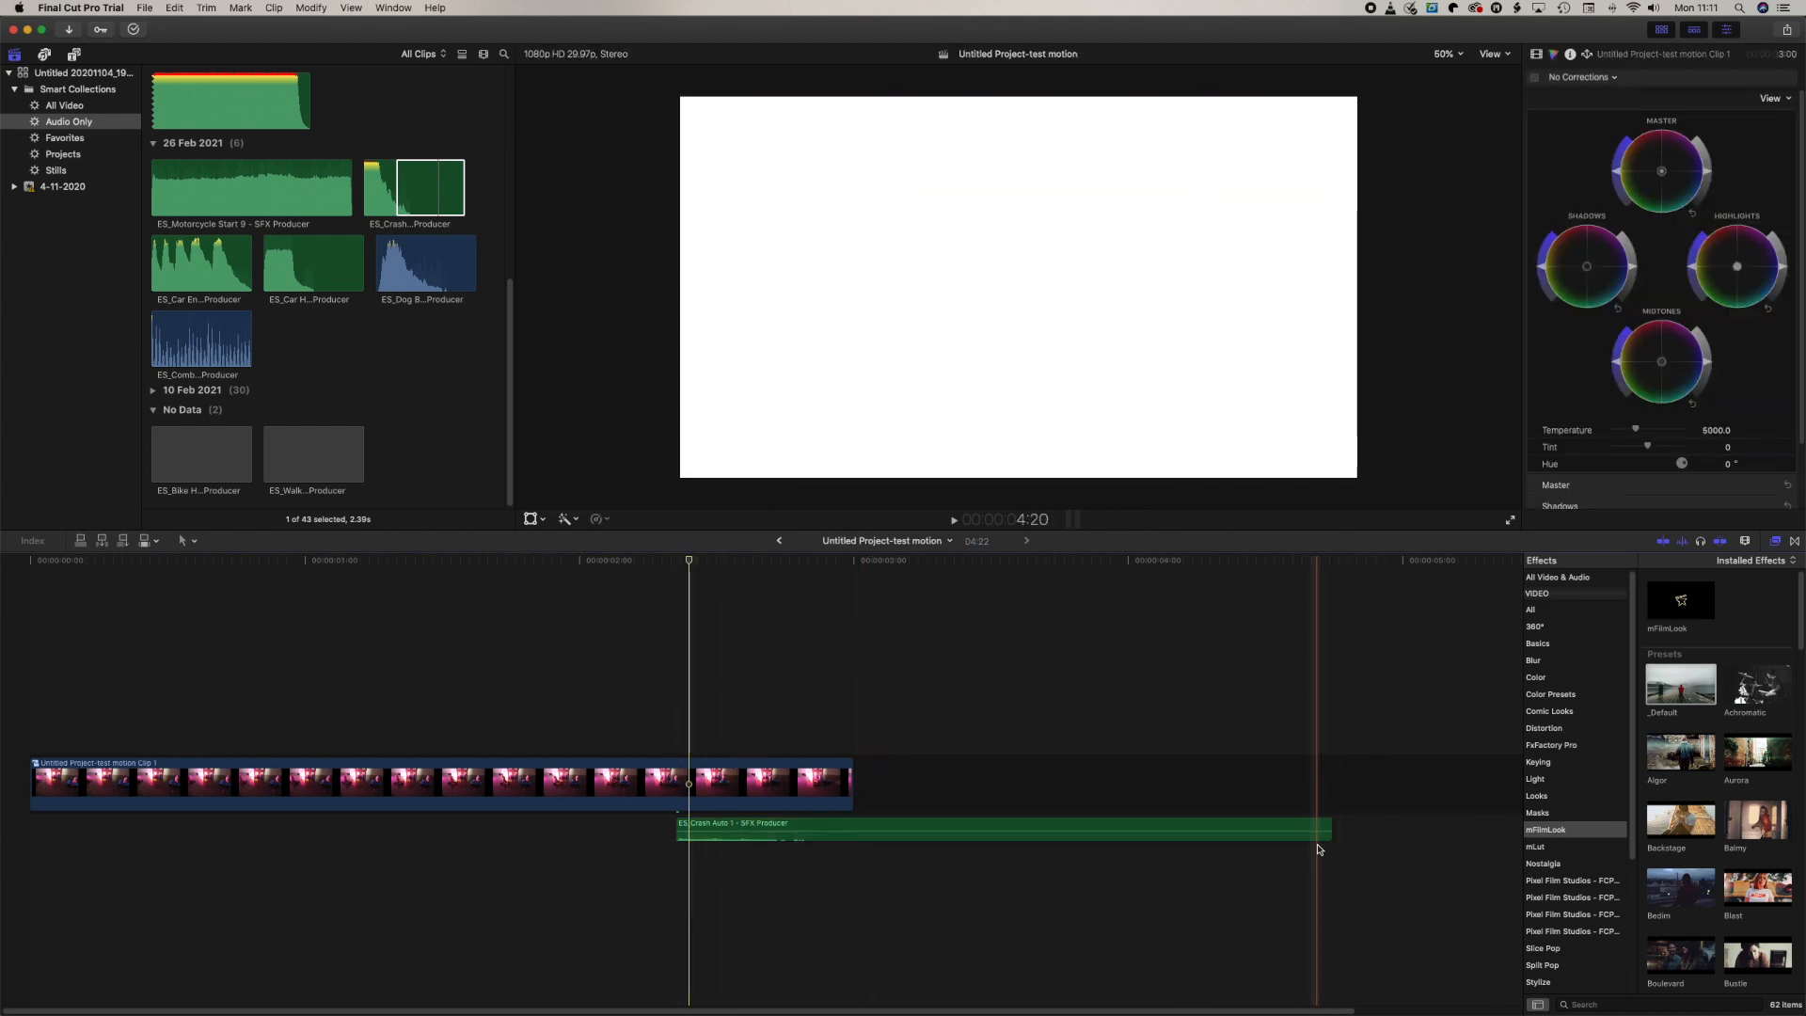
{"action": "left_click_drag", "start_coordinate": [1321, 830], "coordinate": [825, 835]}
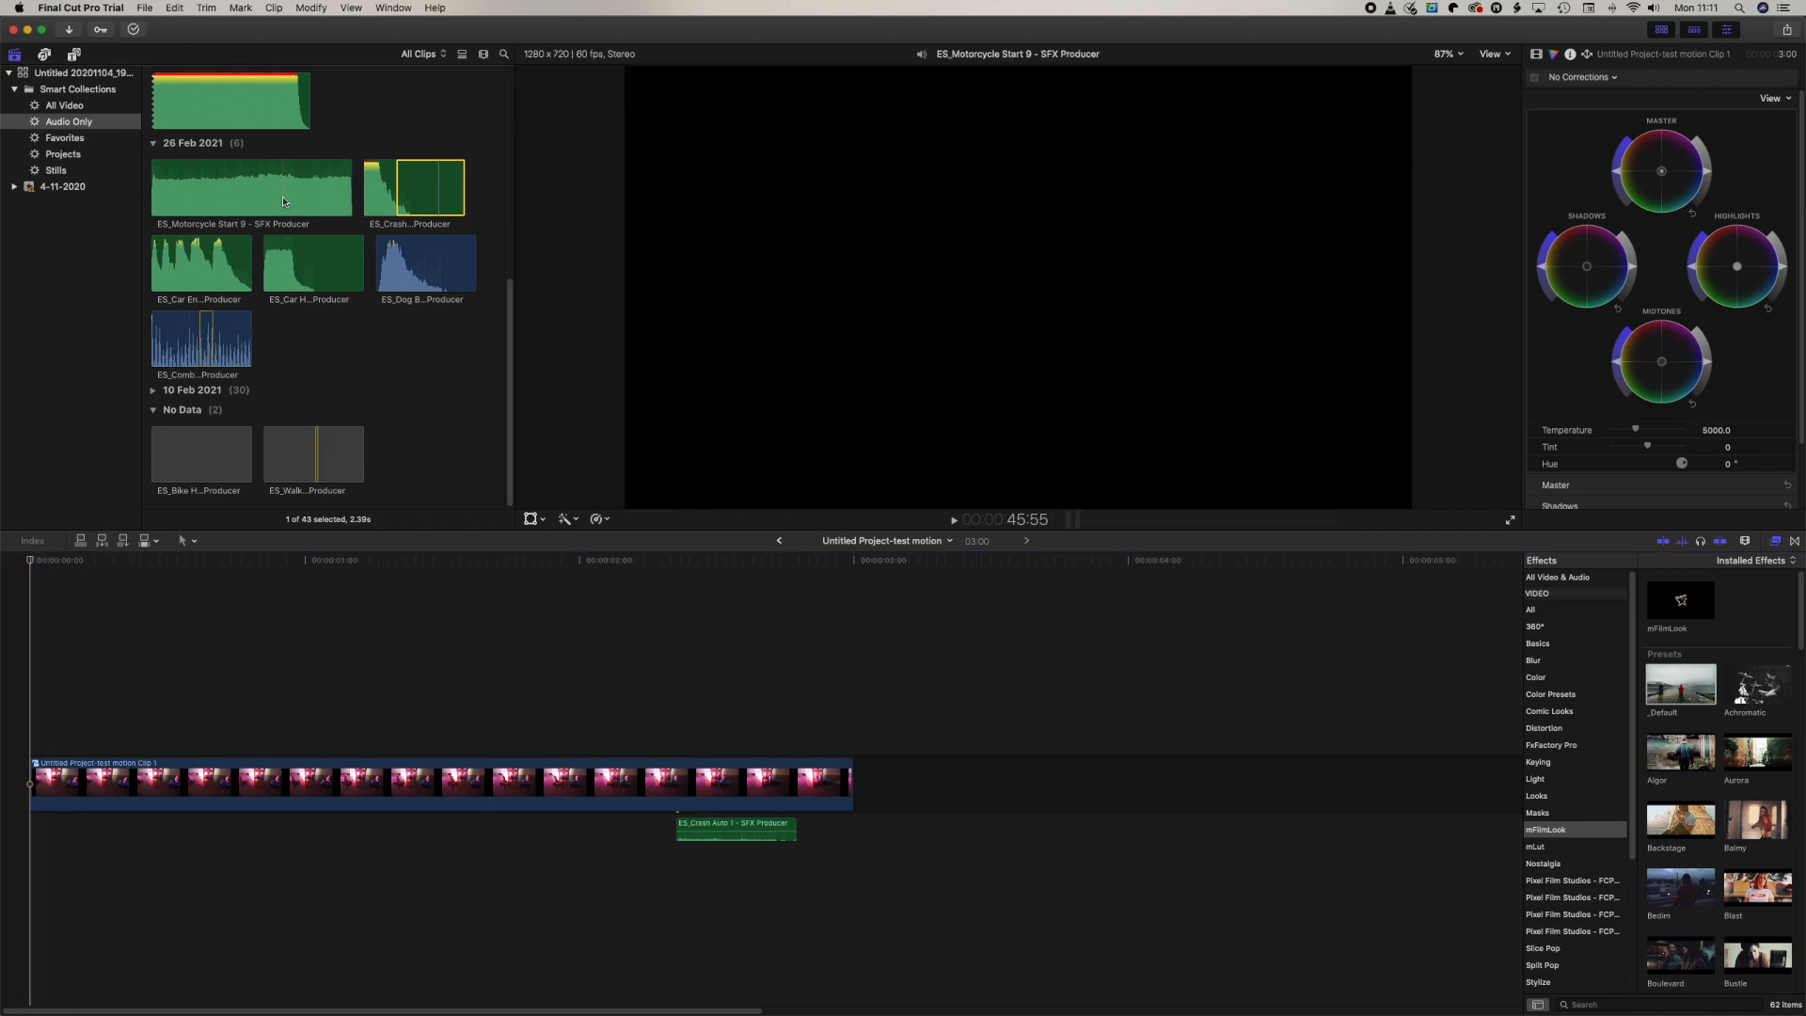
- Connect Motorcycle Start 9 at the start and delete the part past the crash
{"action": "left_click", "coordinate": [251, 187]}
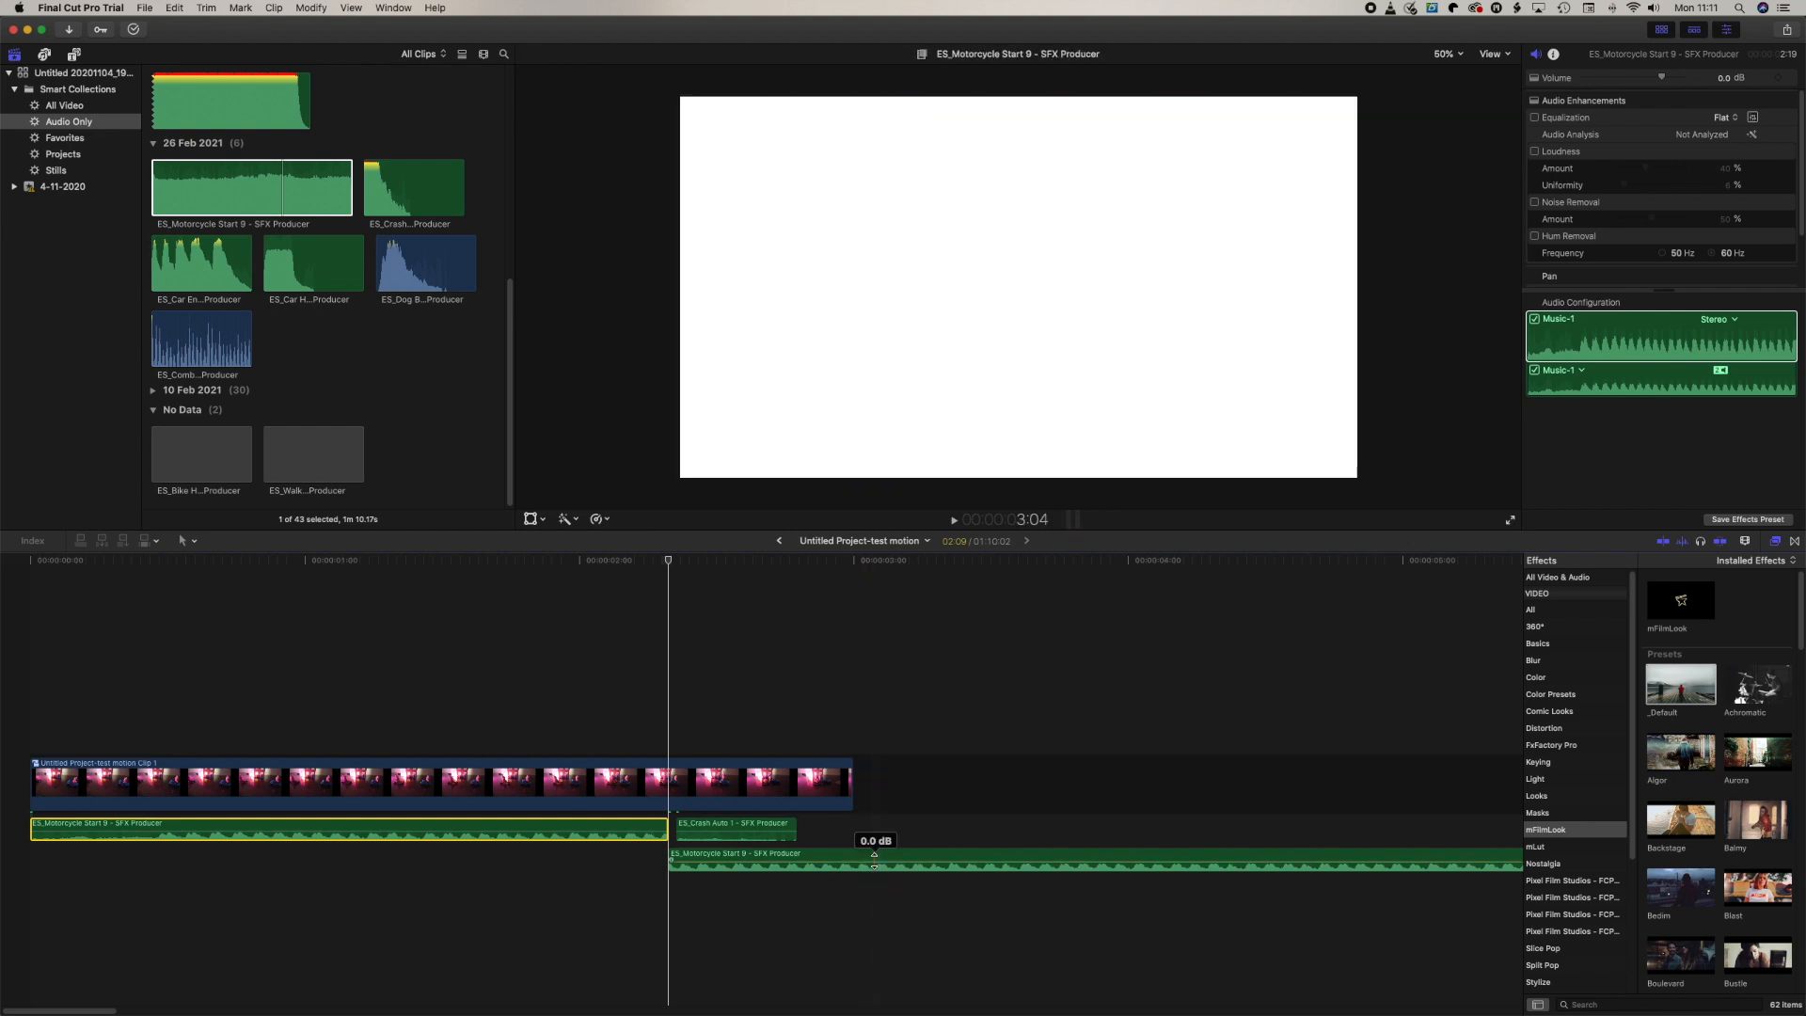
{"action": "left_click", "coordinate": [1094, 859]}
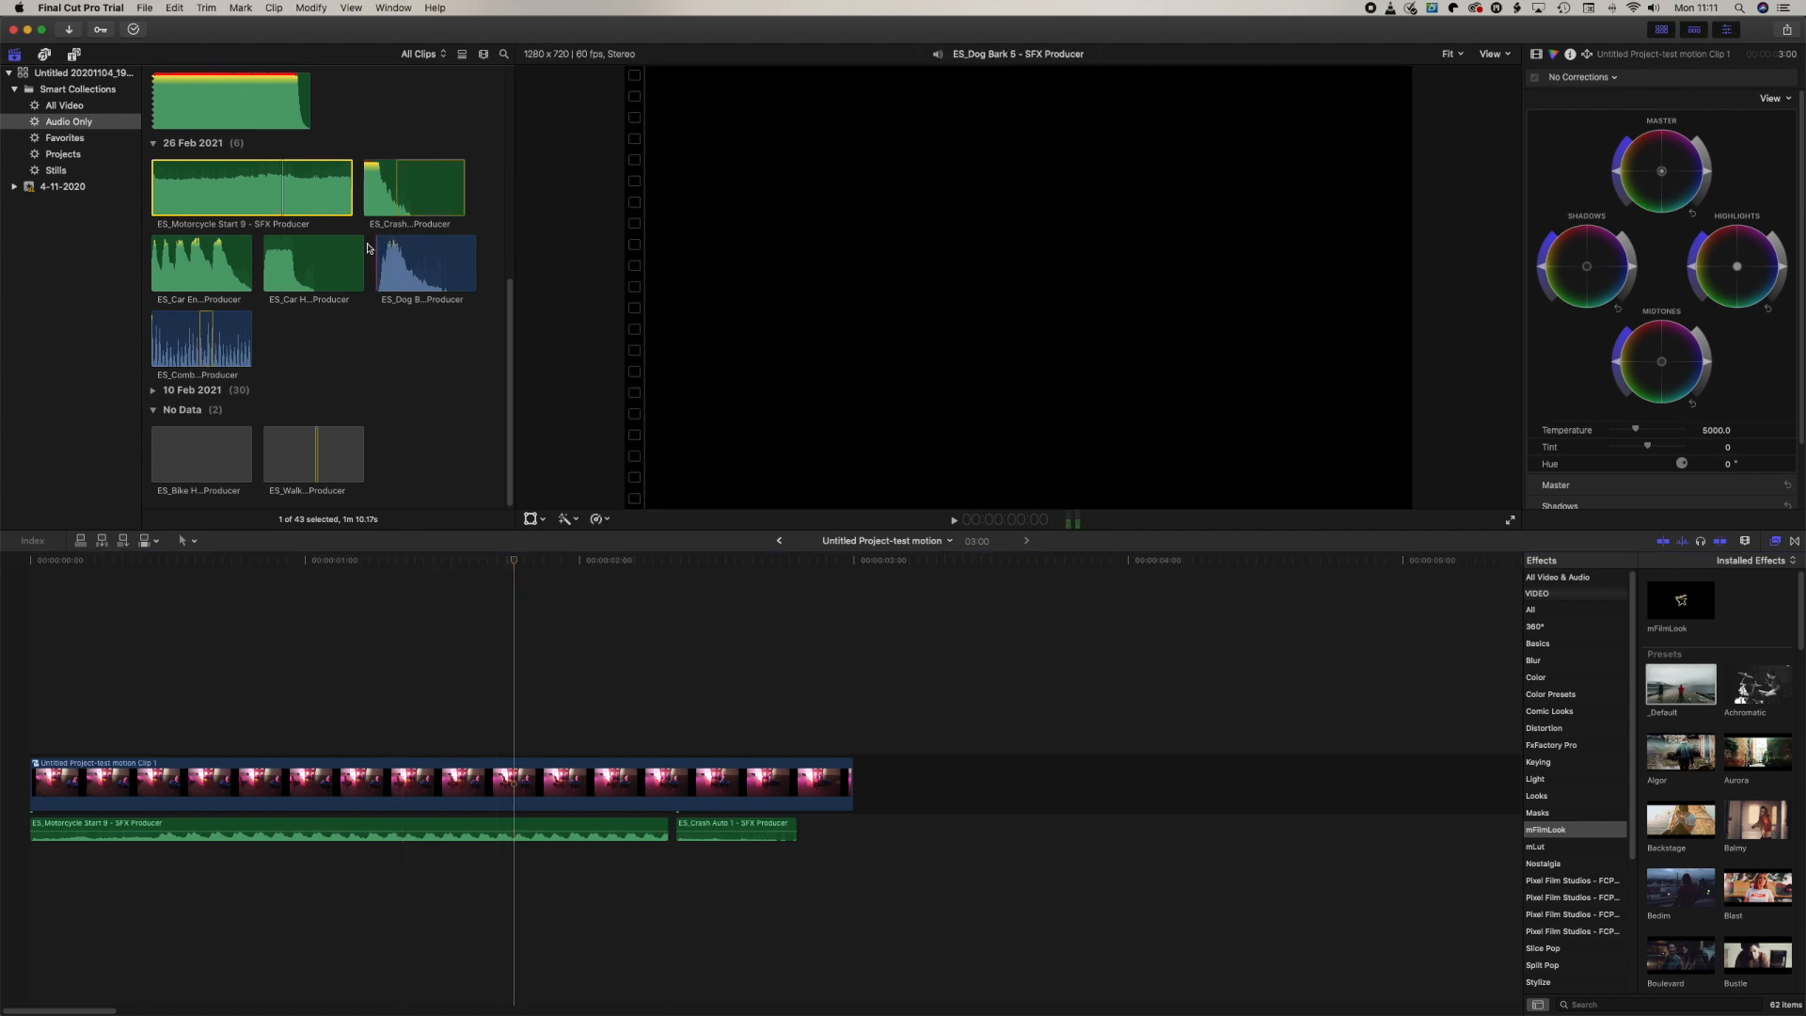
- Connect a short range of Car Horn Honk 13 at the playhead
{"action": "left_click", "coordinate": [251, 186]}
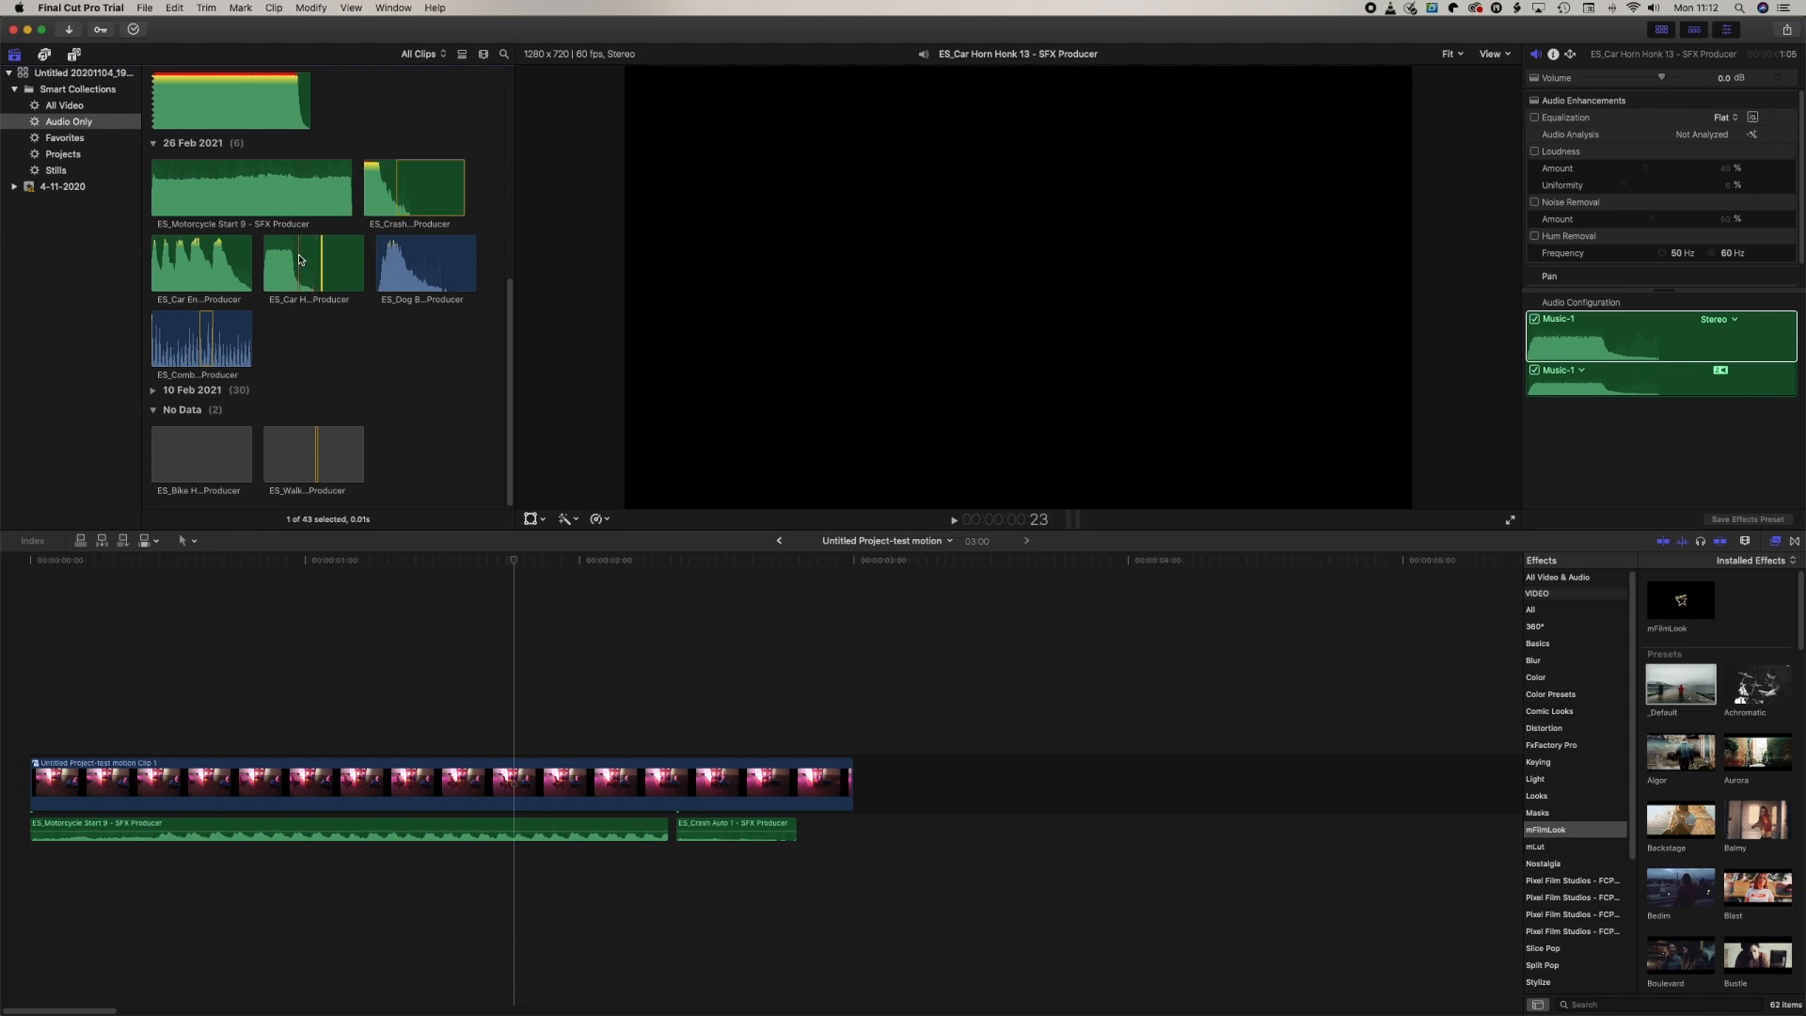
{"action": "left_click_drag", "start_coordinate": [311, 262], "coordinate": [509, 662]}
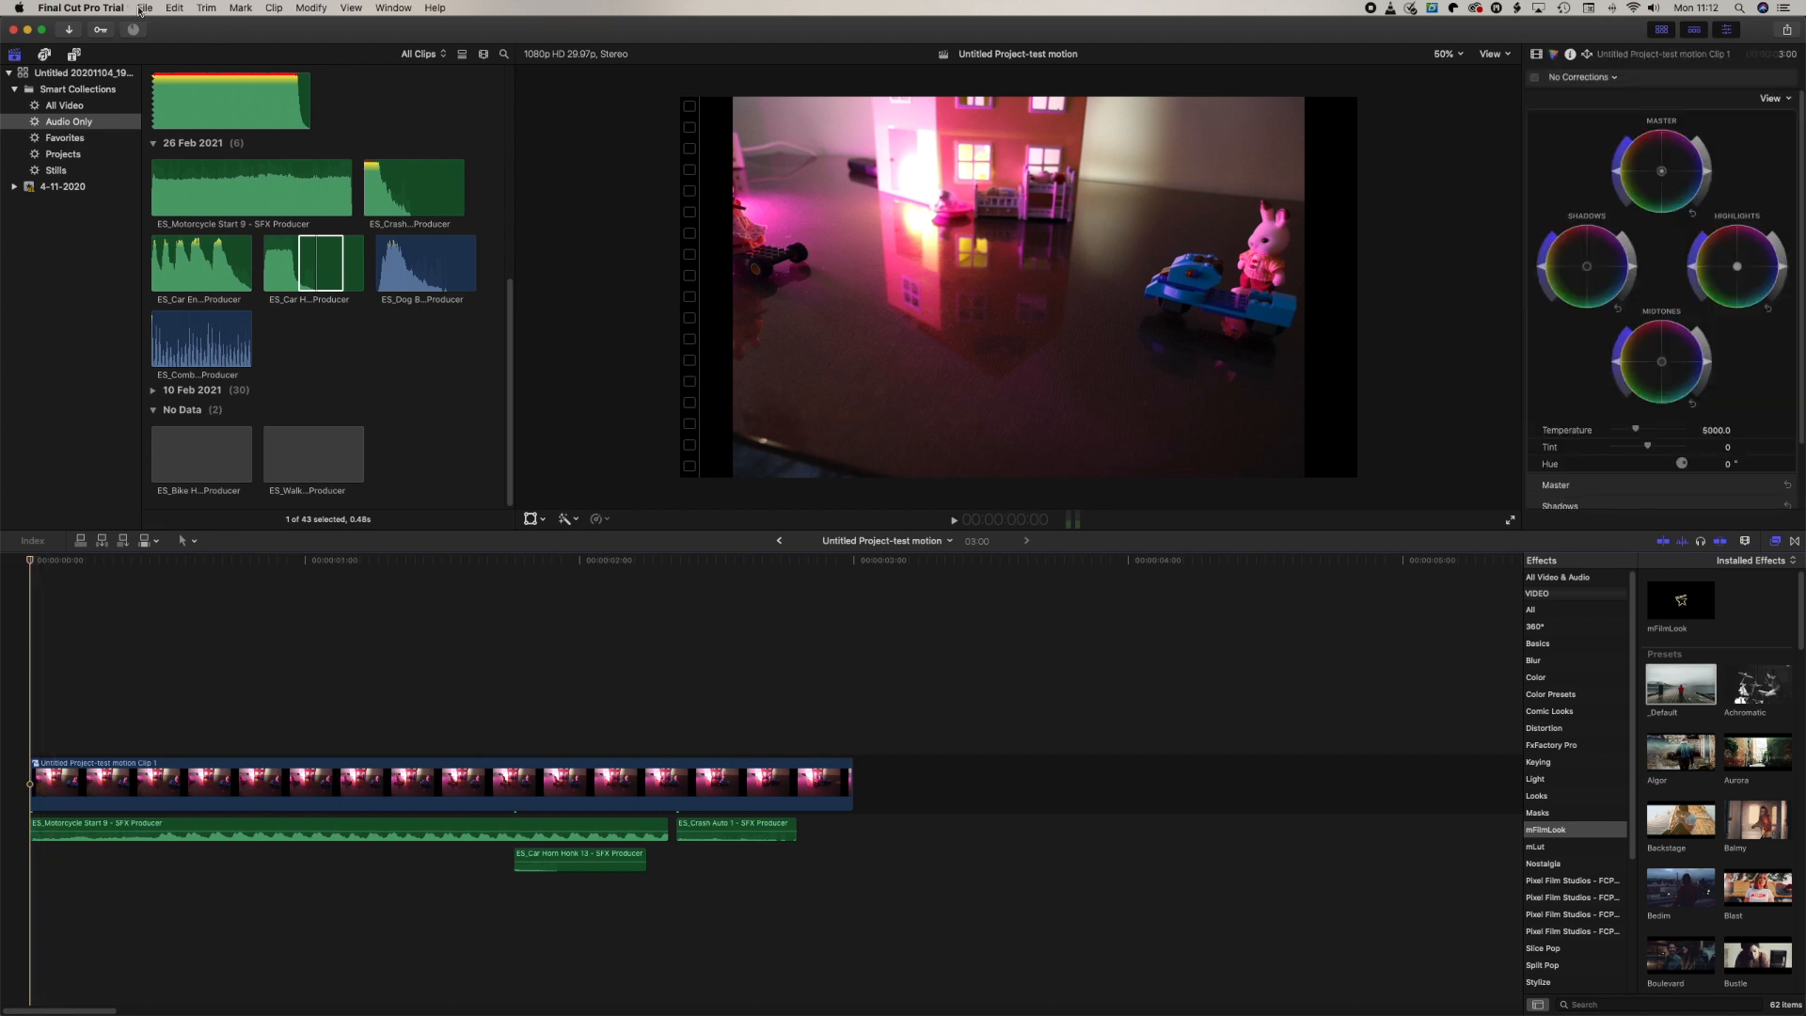
{"action": "left_click", "coordinate": [144, 8]}
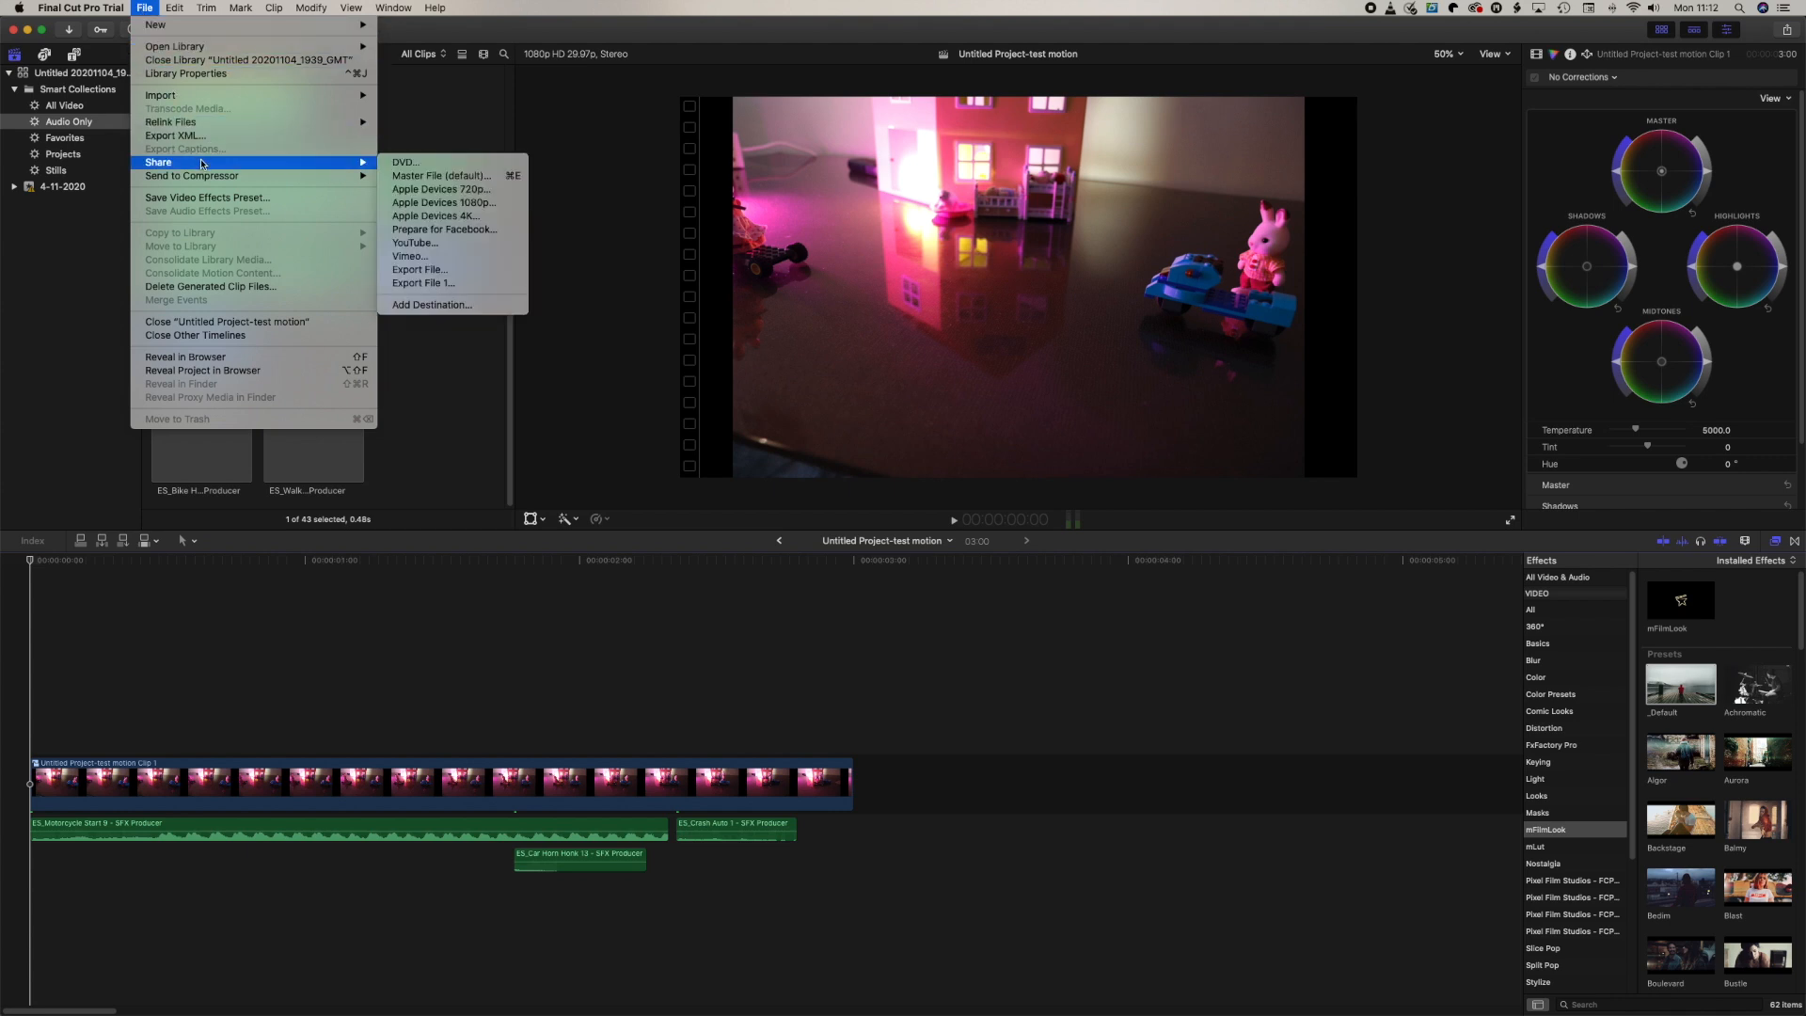
{"action": "mouse_move", "coordinate": [360, 164]}
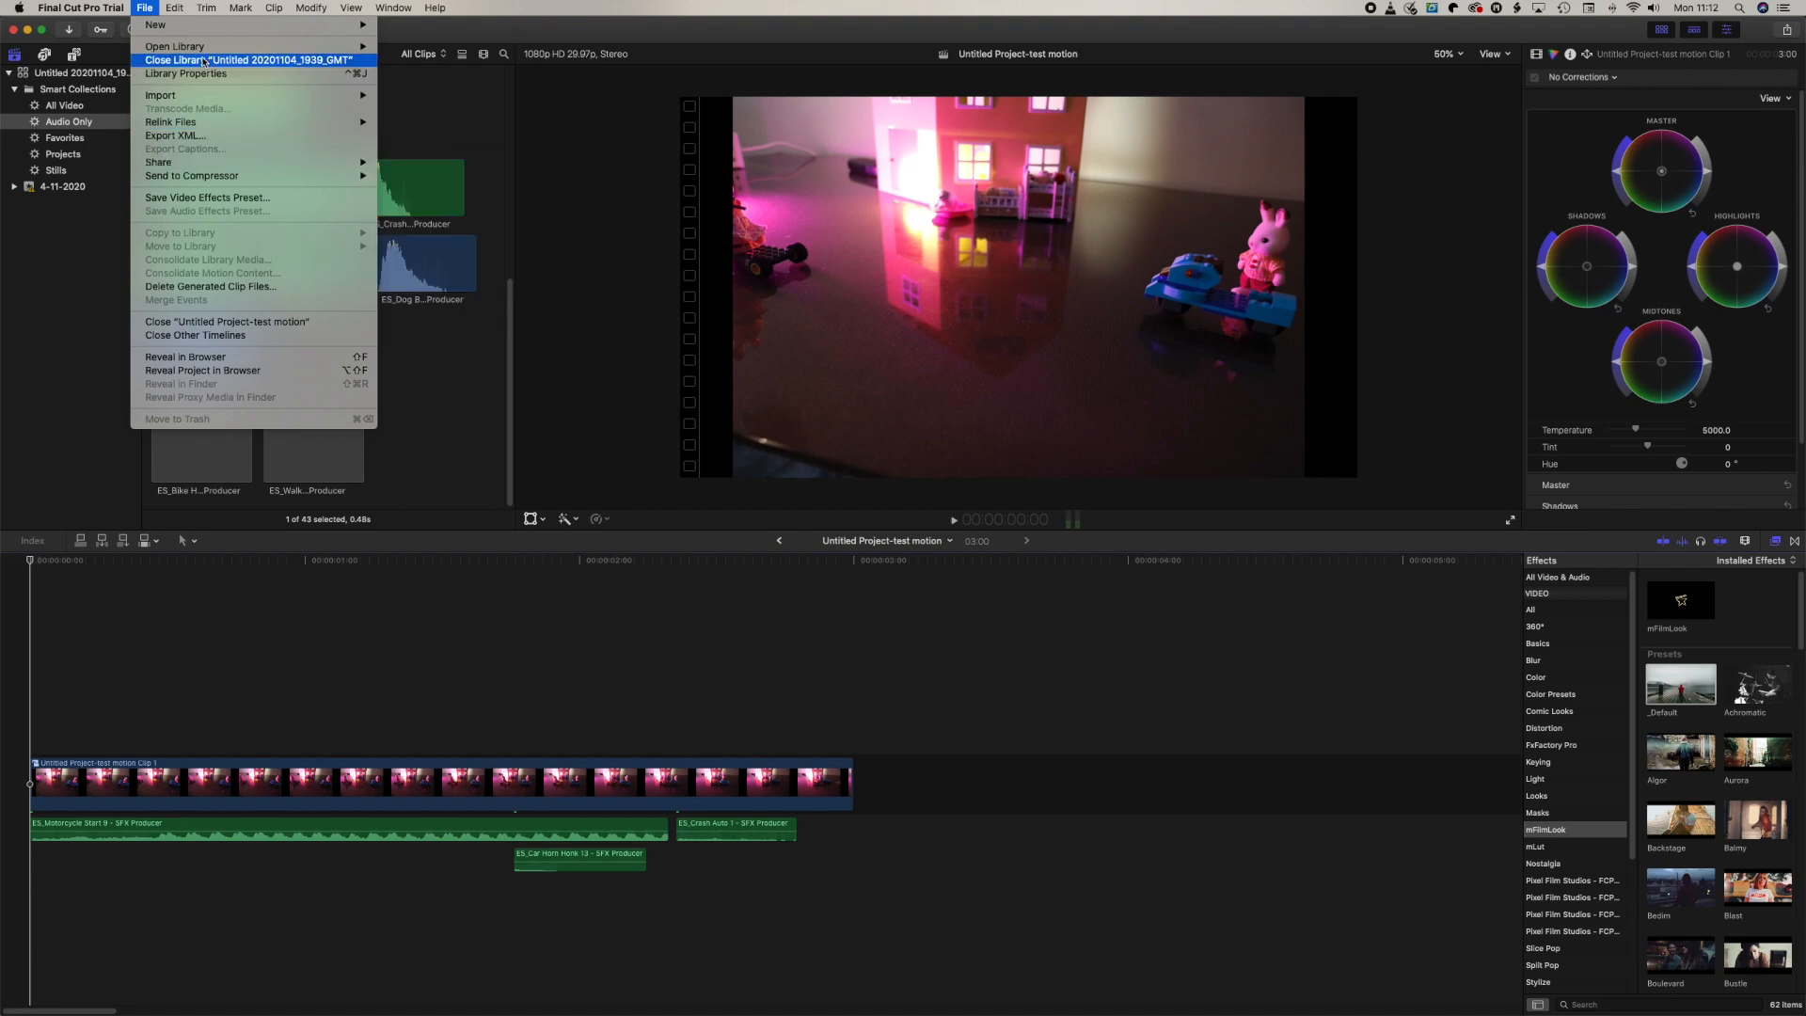
{"action": "left_click", "coordinate": [19, 9]}
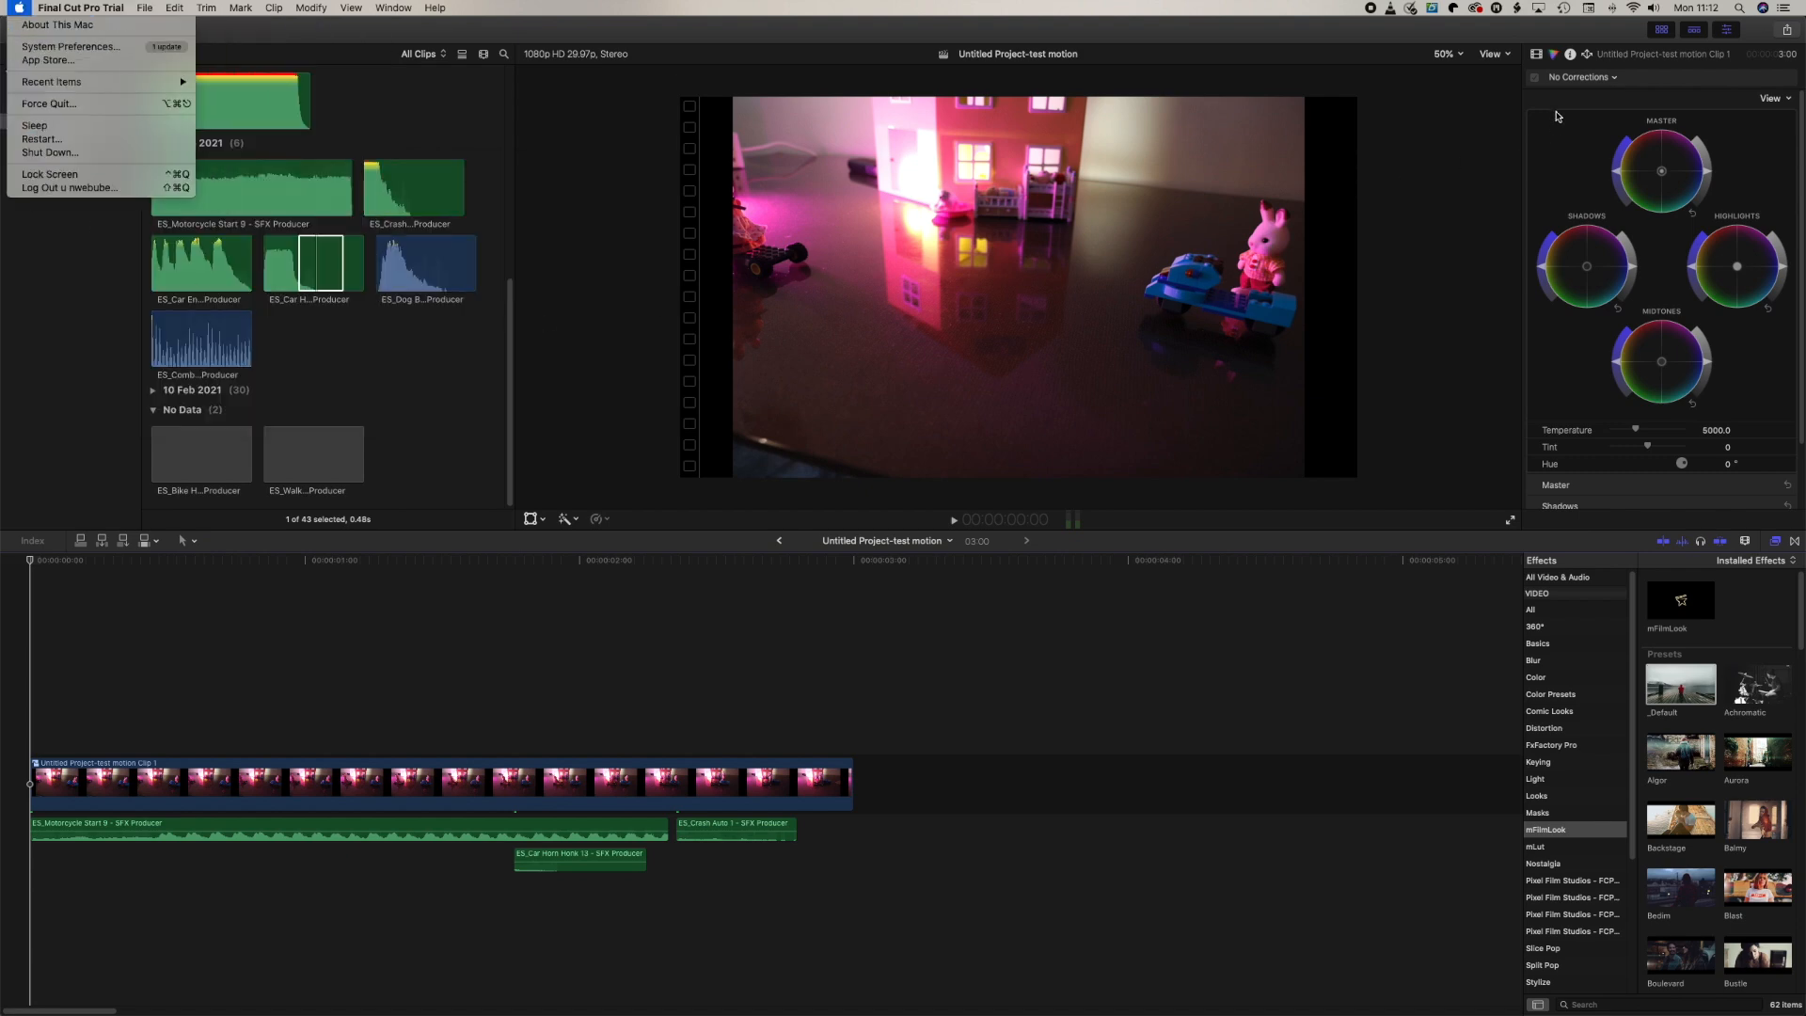